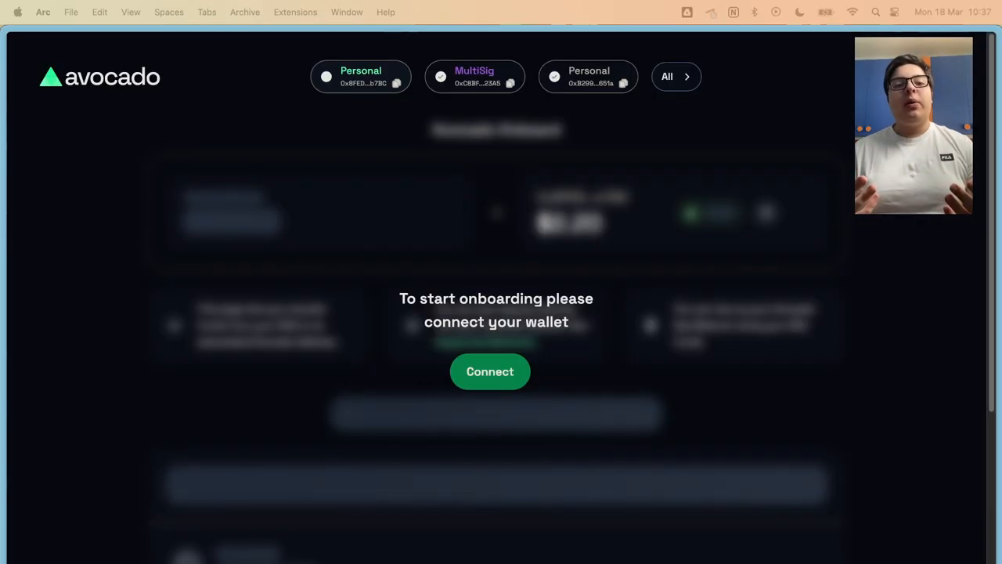
pyautogui.moveTo(611, 438)
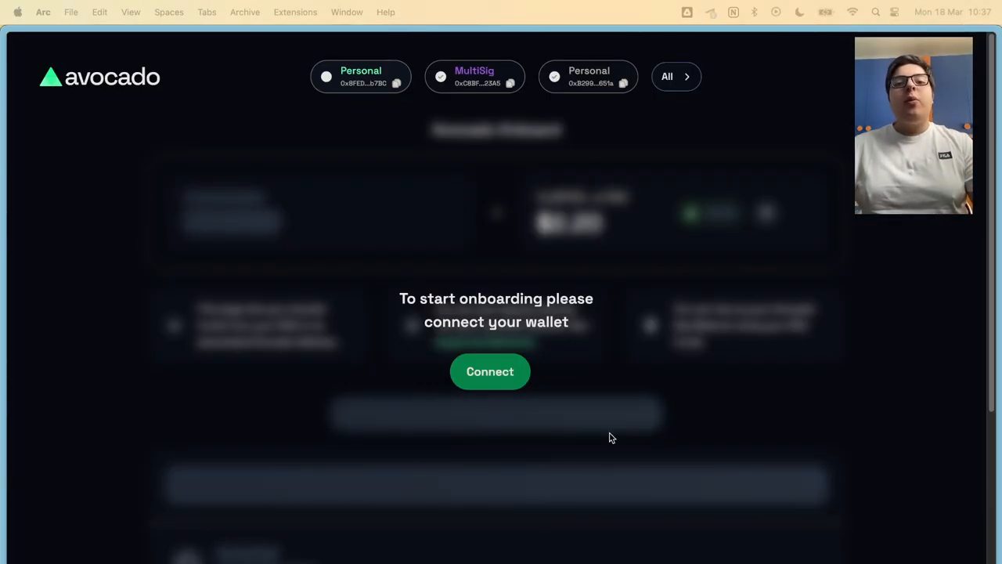
# Begin connecting a wallet from Avocado's connect page
pyautogui.click(490, 372)
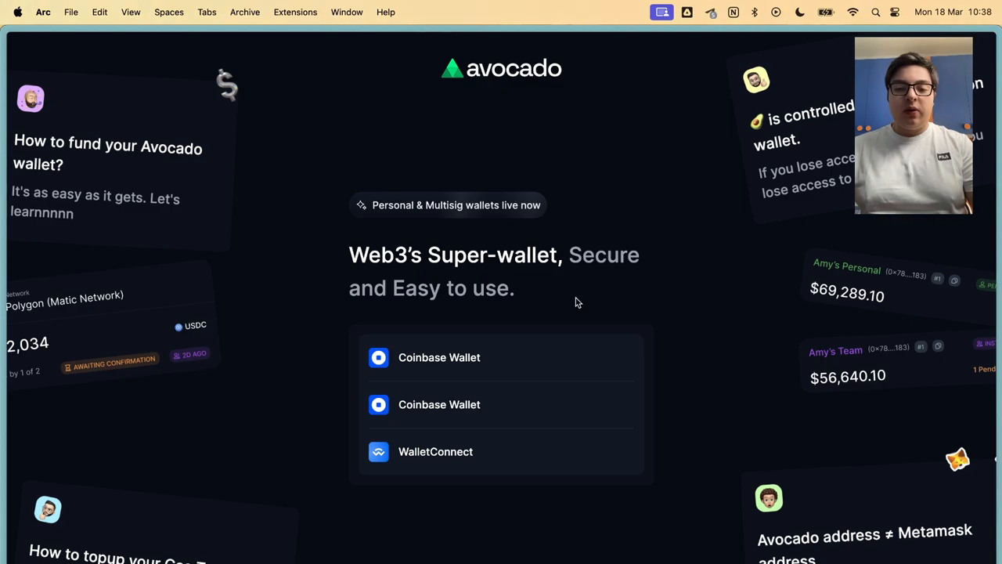
pyautogui.moveTo(523, 238)
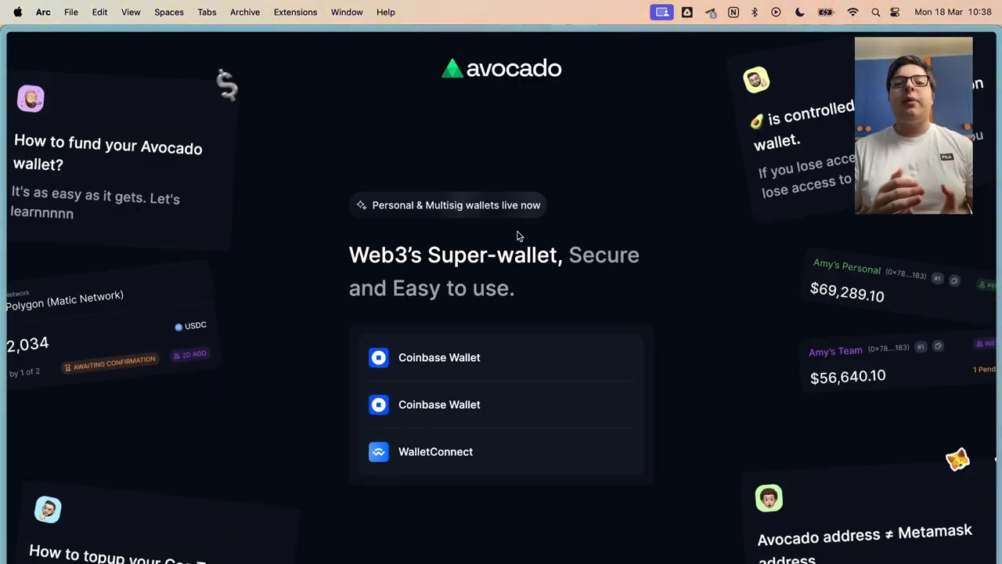
pyautogui.moveTo(501, 313)
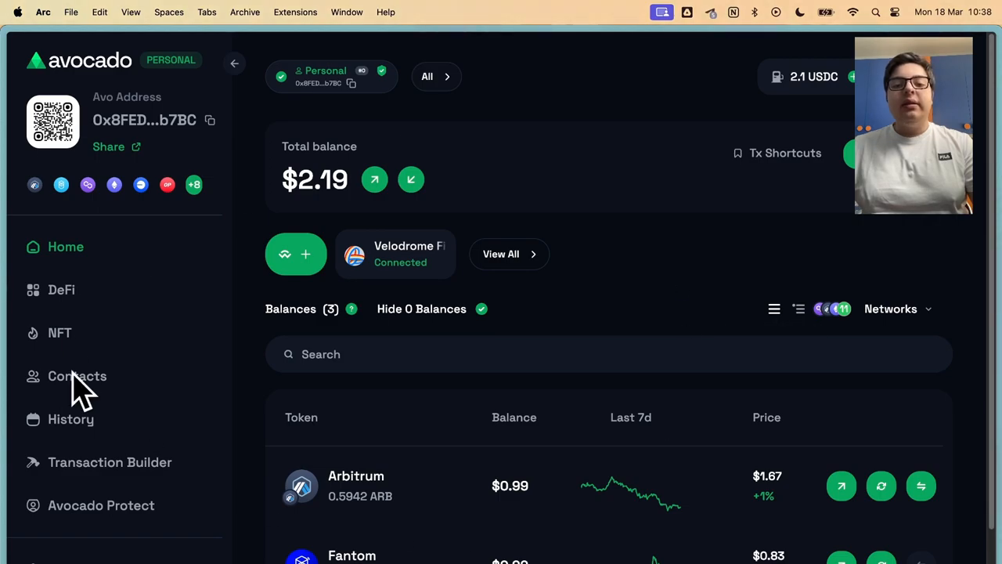
# View the +8 supported EVM networks list, then close it
pyautogui.click(896, 309)
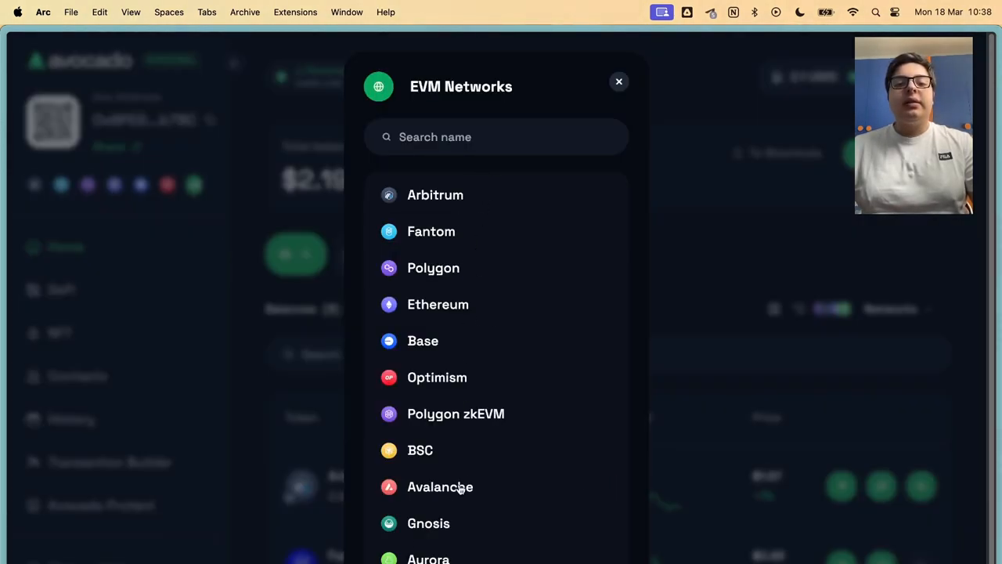
pyautogui.scroll(3)
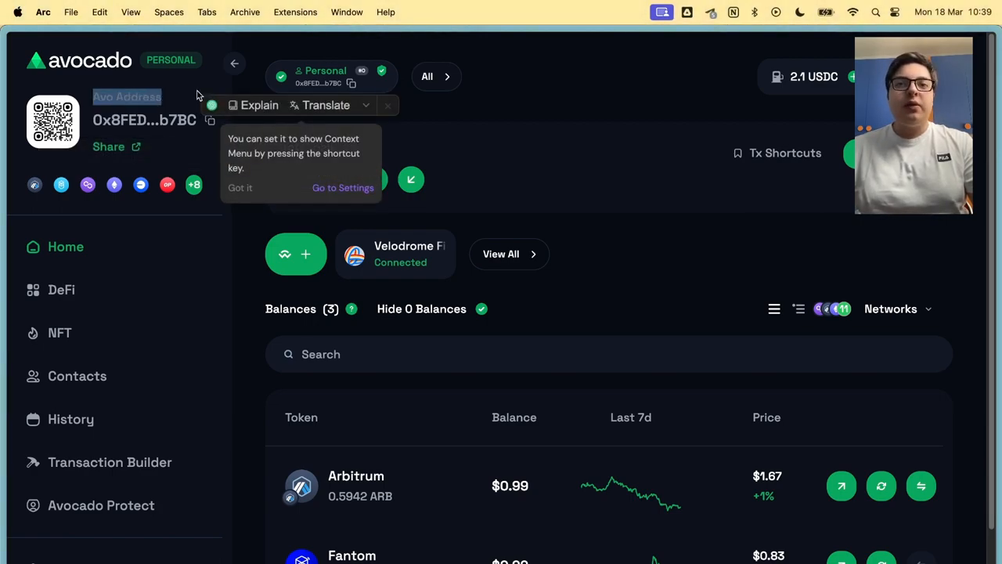
pyautogui.click(897, 309)
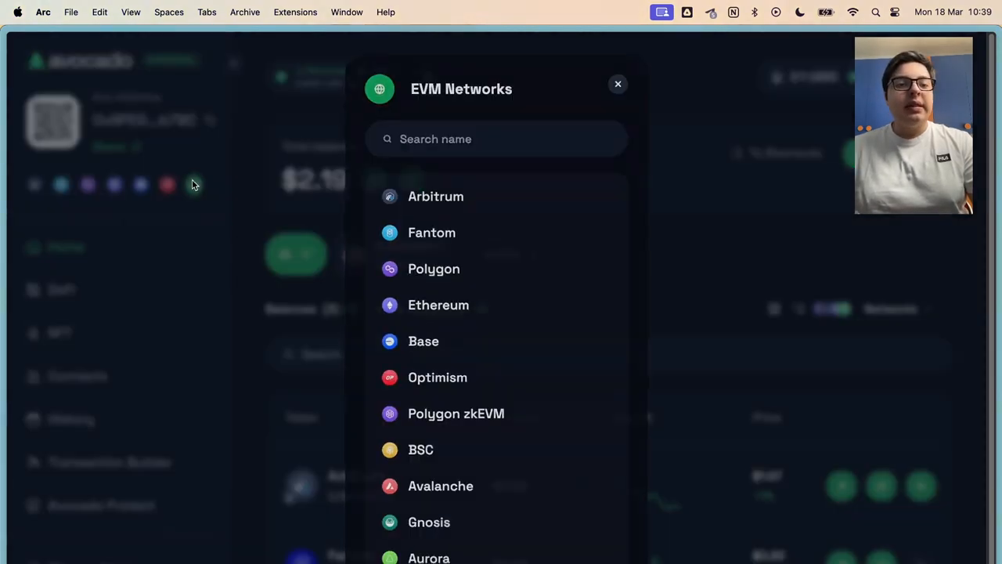
pyautogui.click(617, 85)
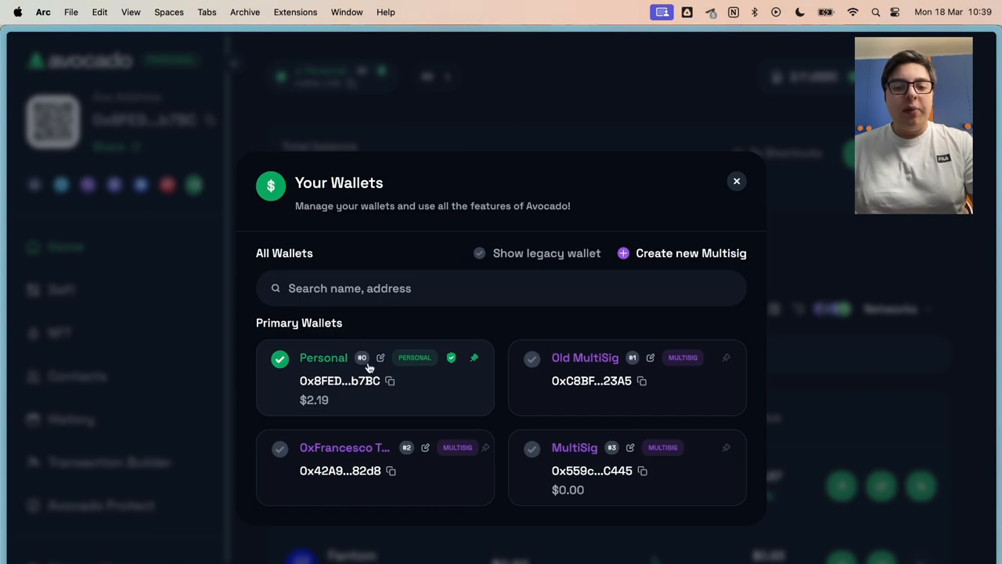
pyautogui.moveTo(795, 300)
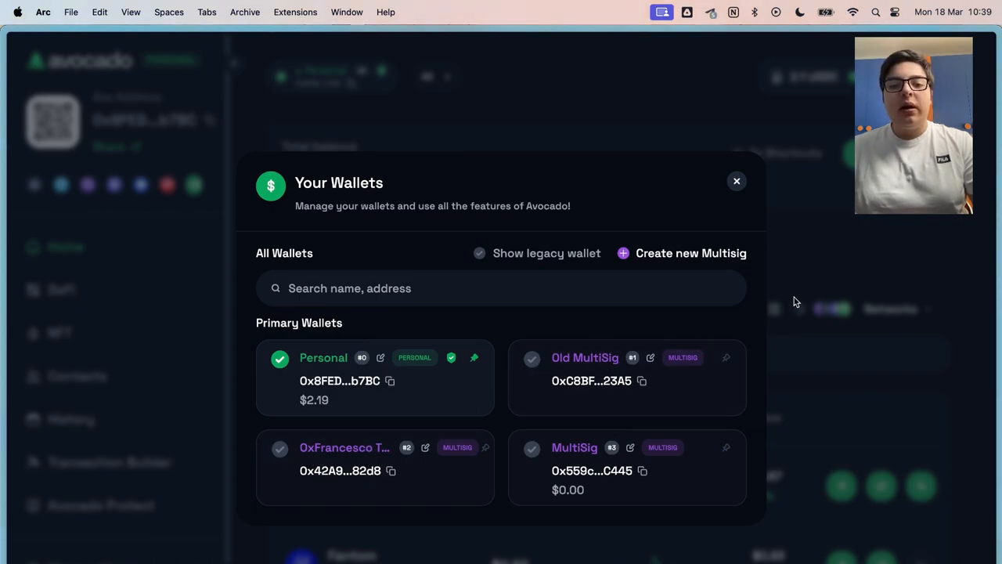
# Close the Your Wallets dialog to return to the Personal dashboard
pyautogui.click(736, 181)
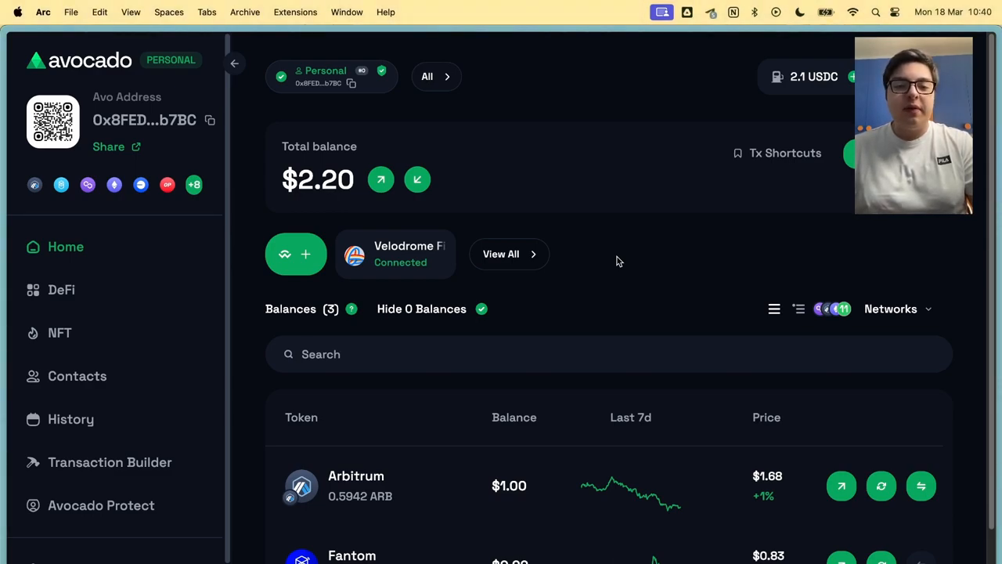
pyautogui.moveTo(820, 84)
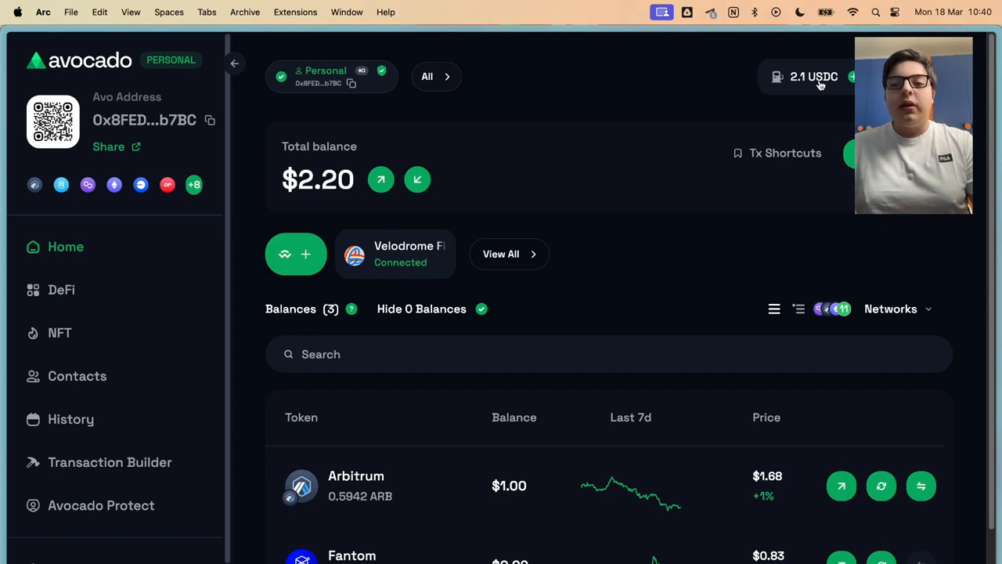
# Set up a gas reserve top-up funded with USDC on Arbitrum
pyautogui.click(814, 75)
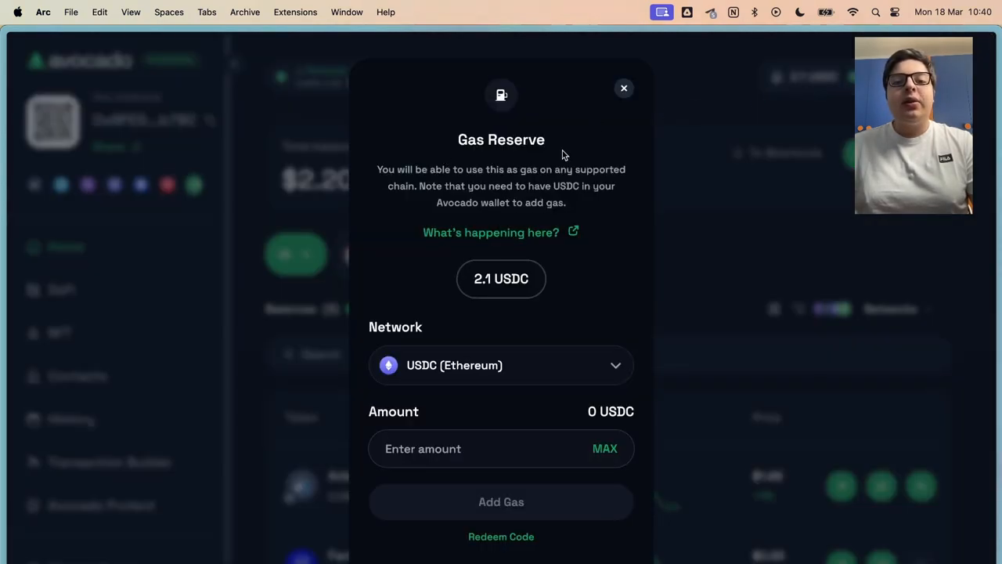
pyautogui.moveTo(587, 150)
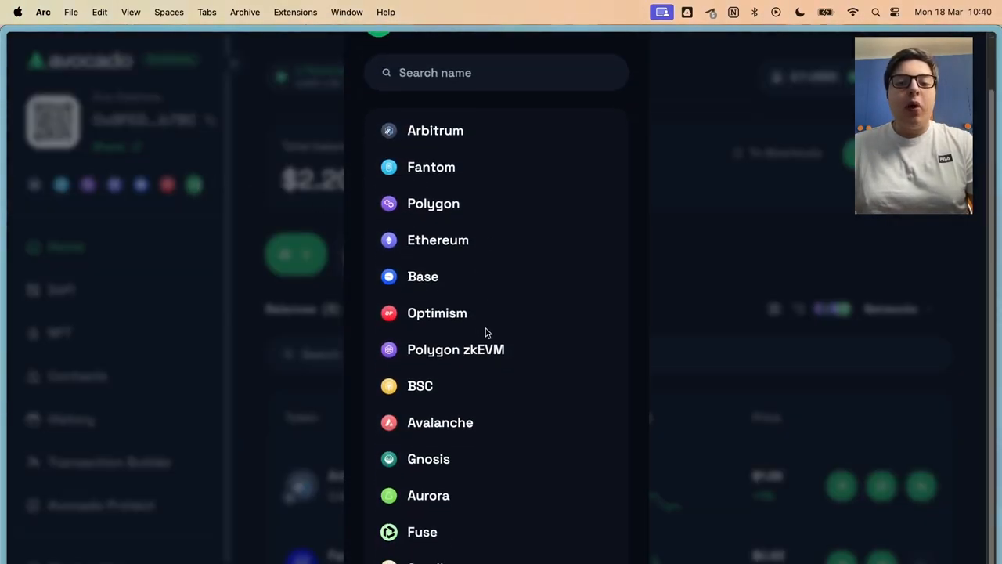
pyautogui.moveTo(638, 181)
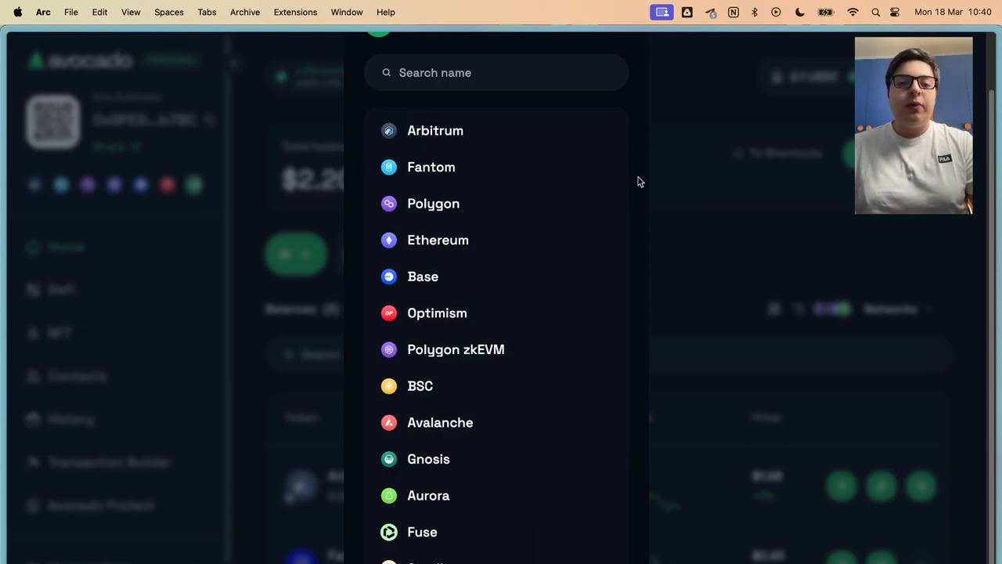
pyautogui.click(639, 182)
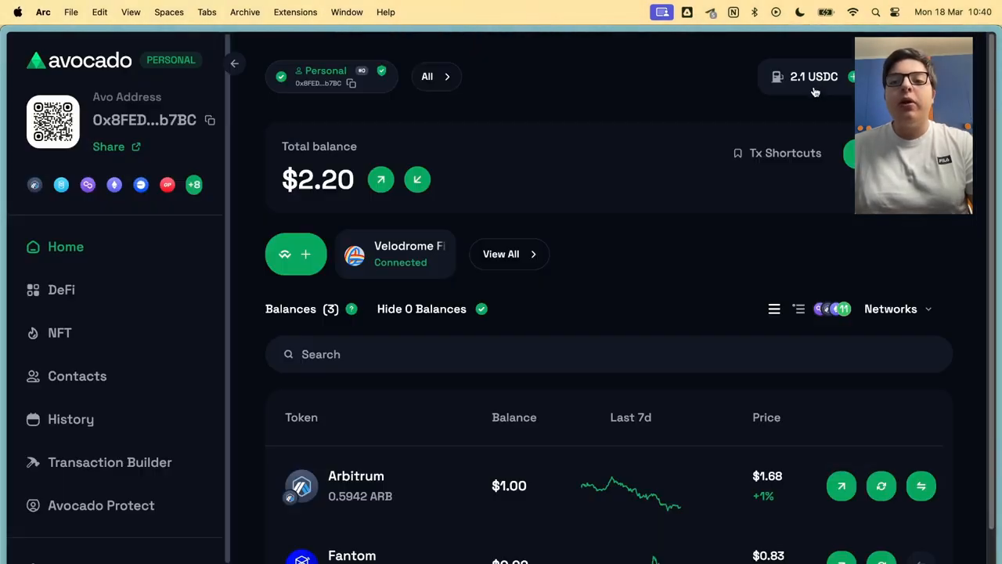
pyautogui.click(814, 75)
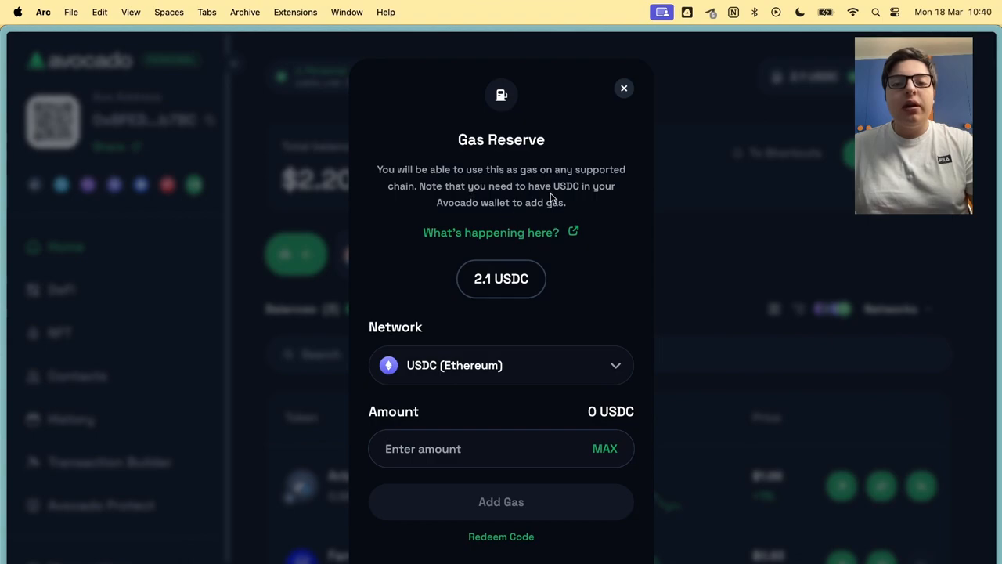
pyautogui.click(501, 365)
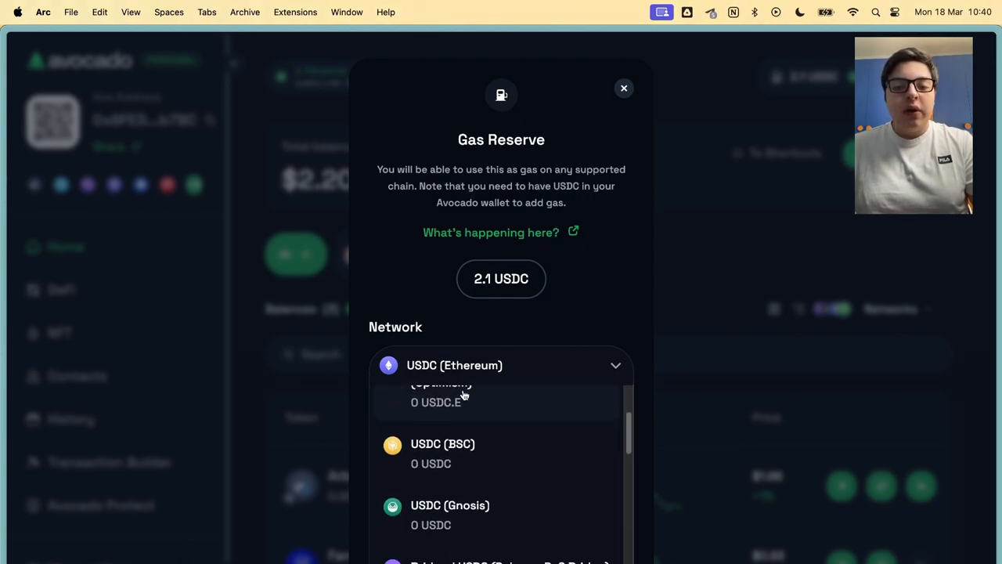
pyautogui.scroll(3)
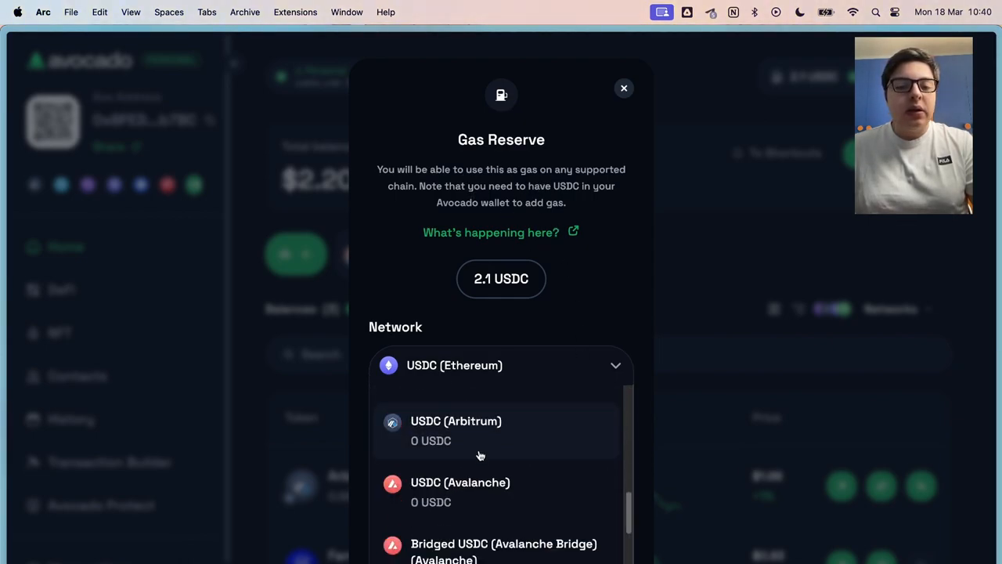
pyautogui.click(455, 430)
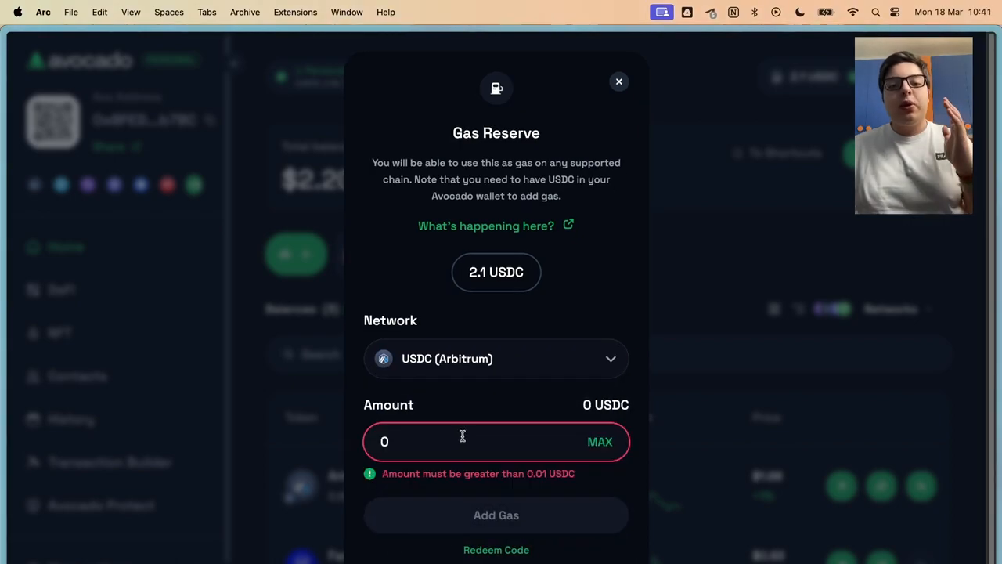
# Enter a top-up amount of 2 and open the 'What's happening here?' gas docs
pyautogui.write('2')
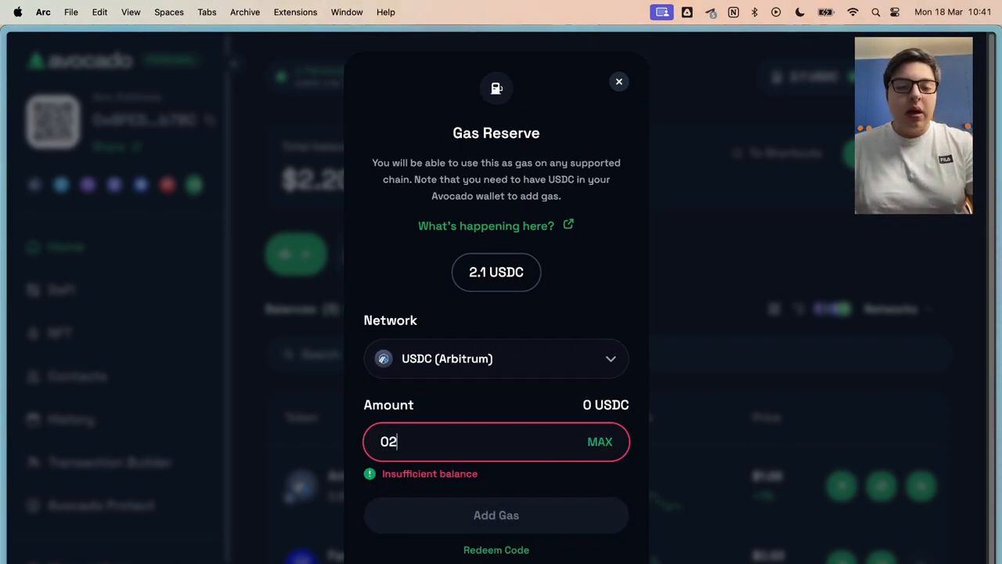
pyautogui.press('Backspace')
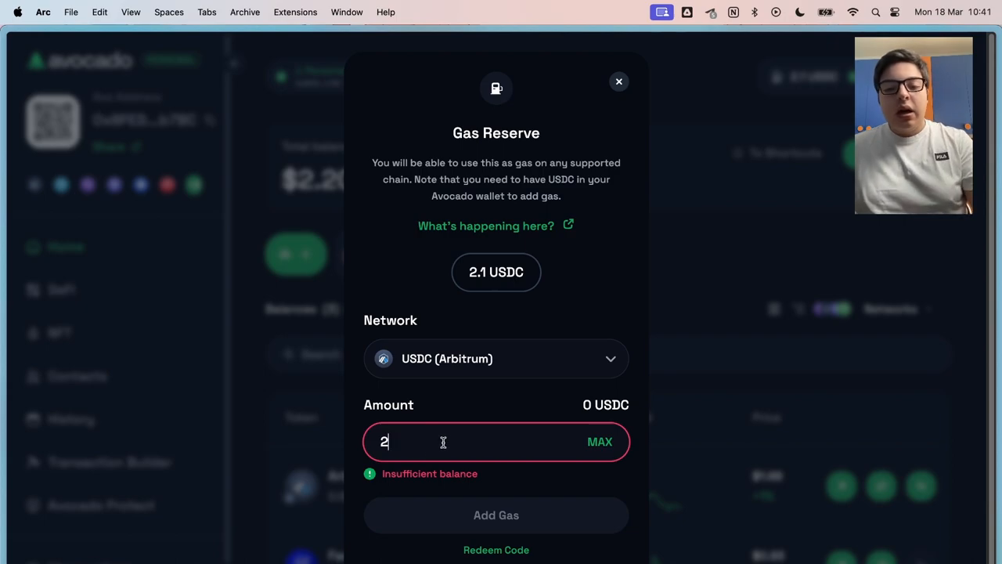
pyautogui.click(618, 82)
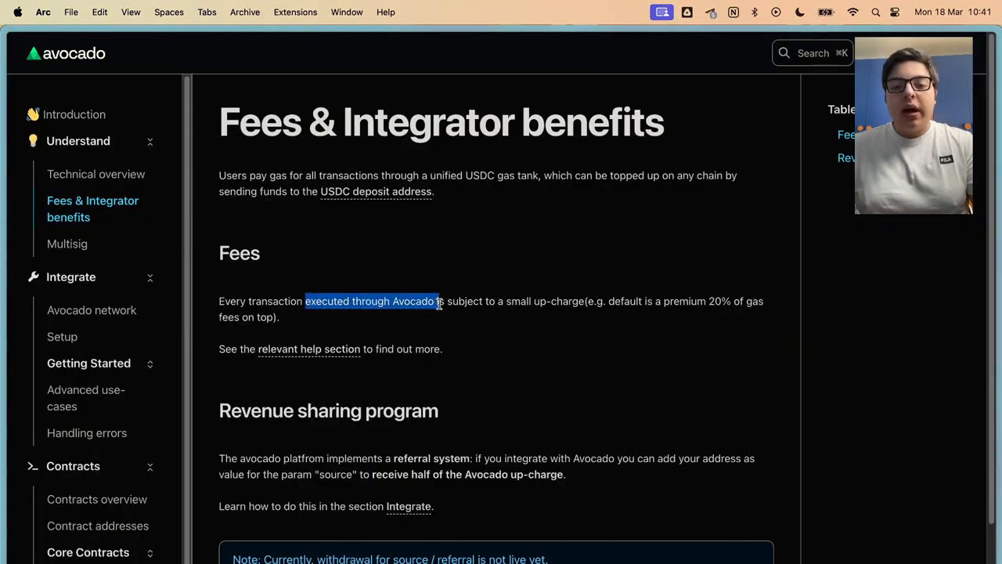
# Highlight the 20% gas fee premium note on the Fees docs page
pyautogui.click(705, 321)
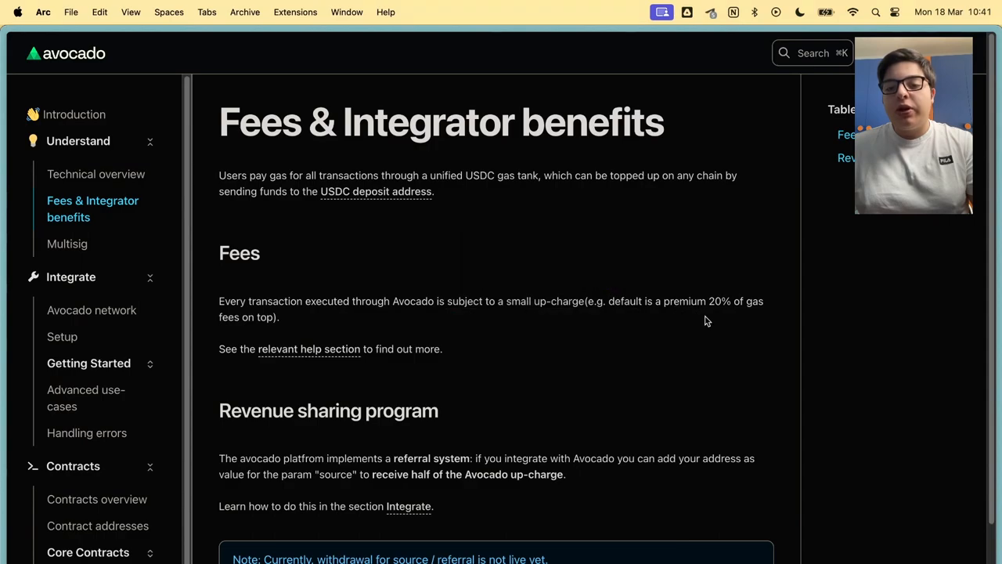
pyautogui.doubleClick(736, 301)
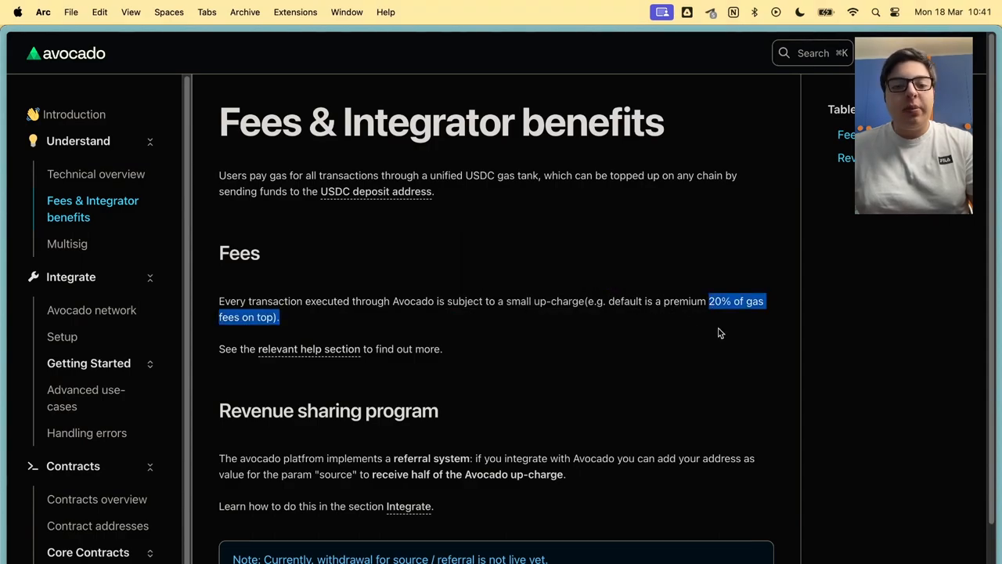
pyautogui.click(529, 357)
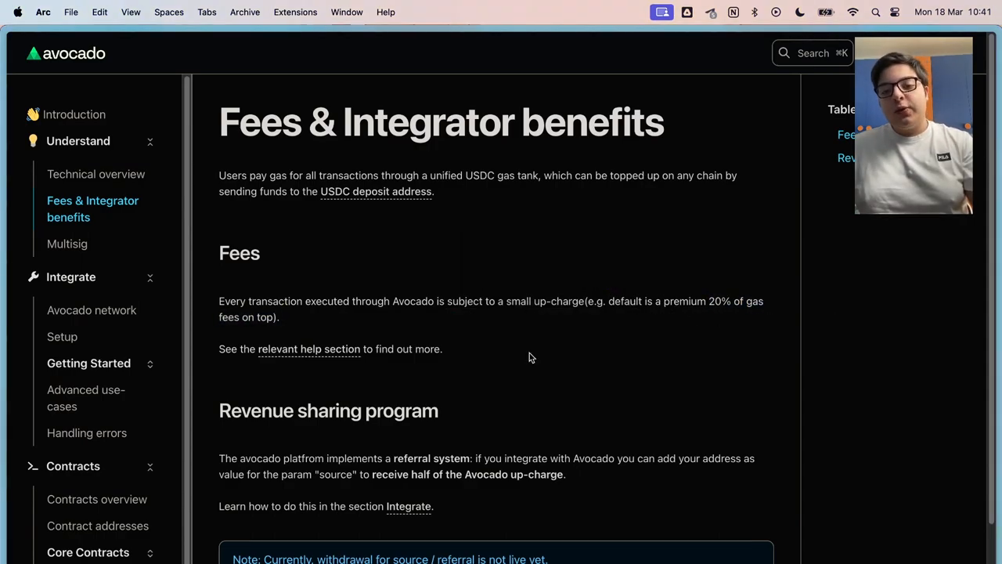
pyautogui.moveTo(624, 337)
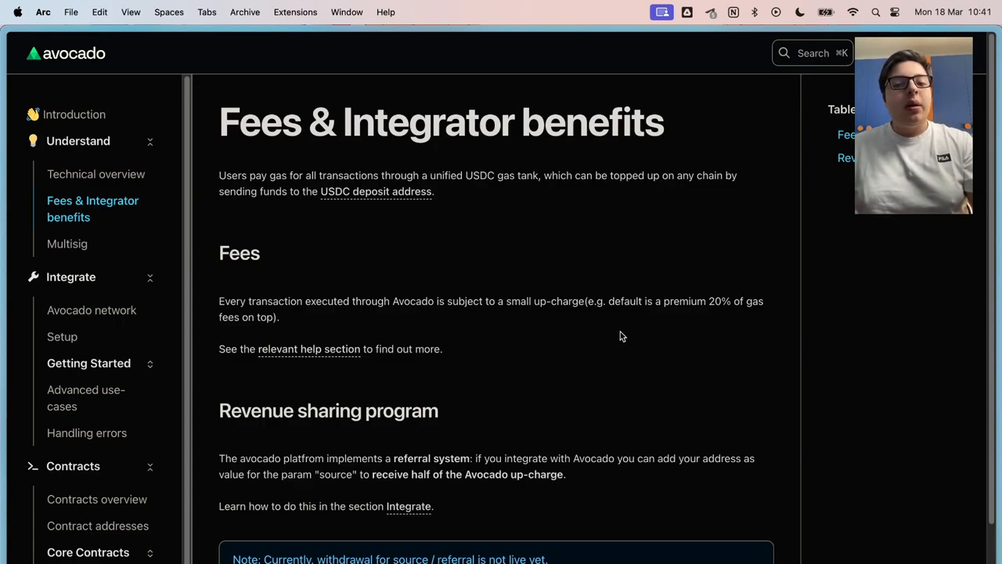
pyautogui.moveTo(724, 329)
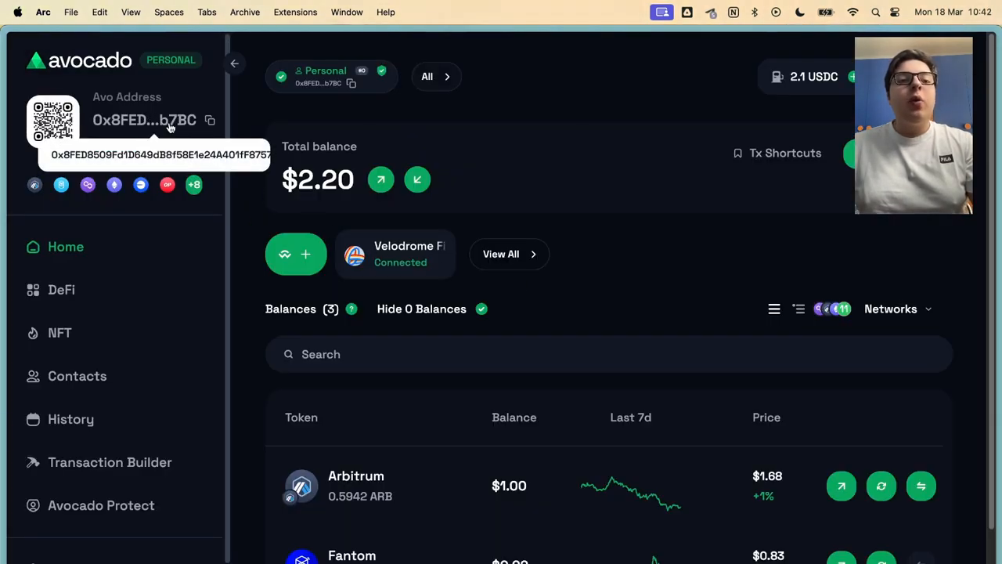
# View the list of supported networks from the dashboard
pyautogui.click(895, 308)
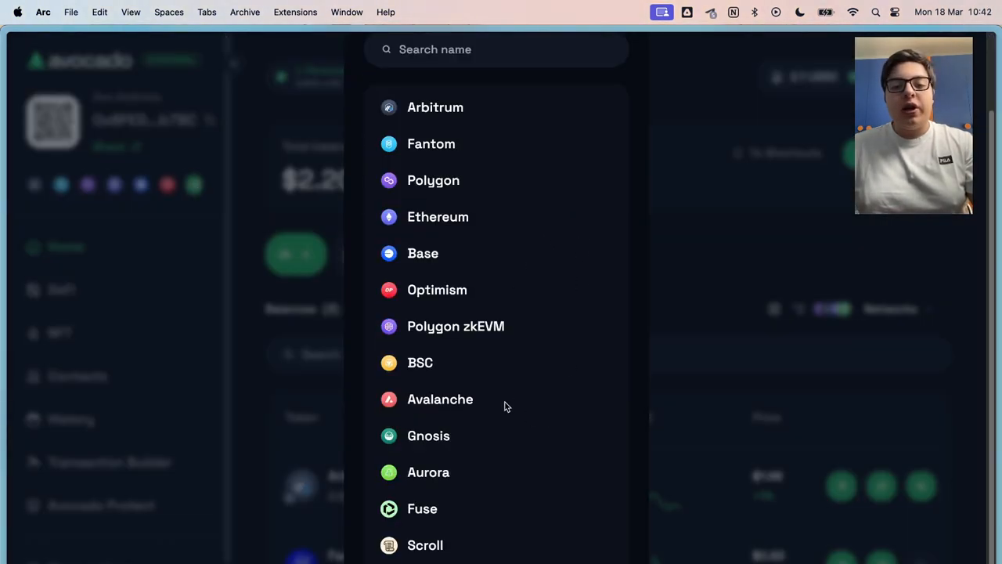
pyautogui.moveTo(90, 407)
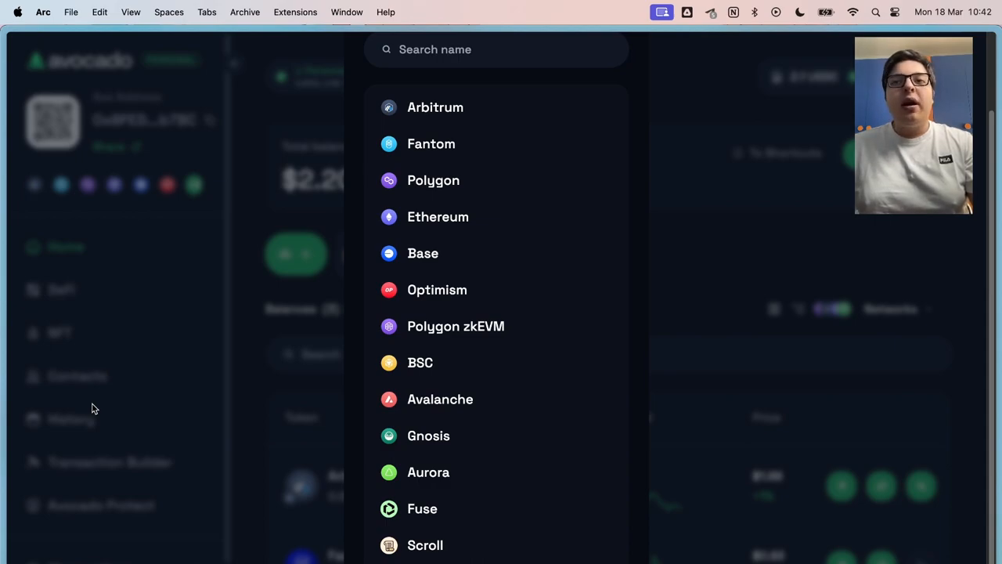
pyautogui.moveTo(380, 141)
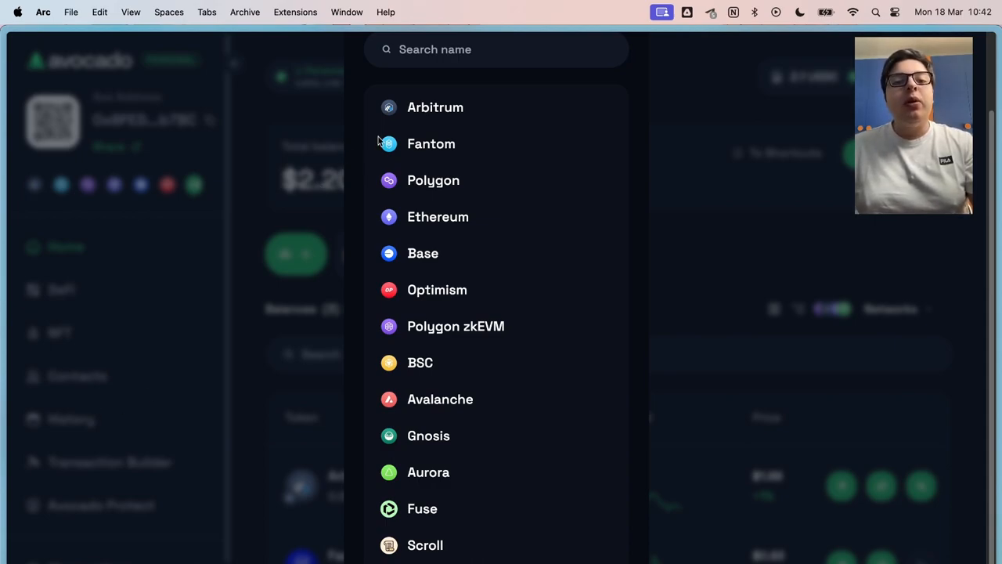
pyautogui.moveTo(483, 223)
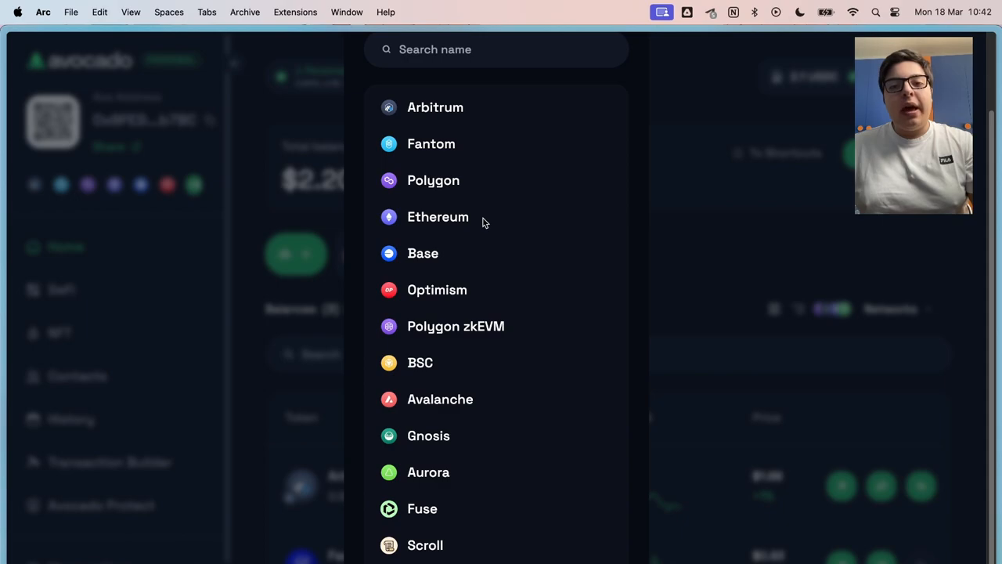
pyautogui.moveTo(144, 147)
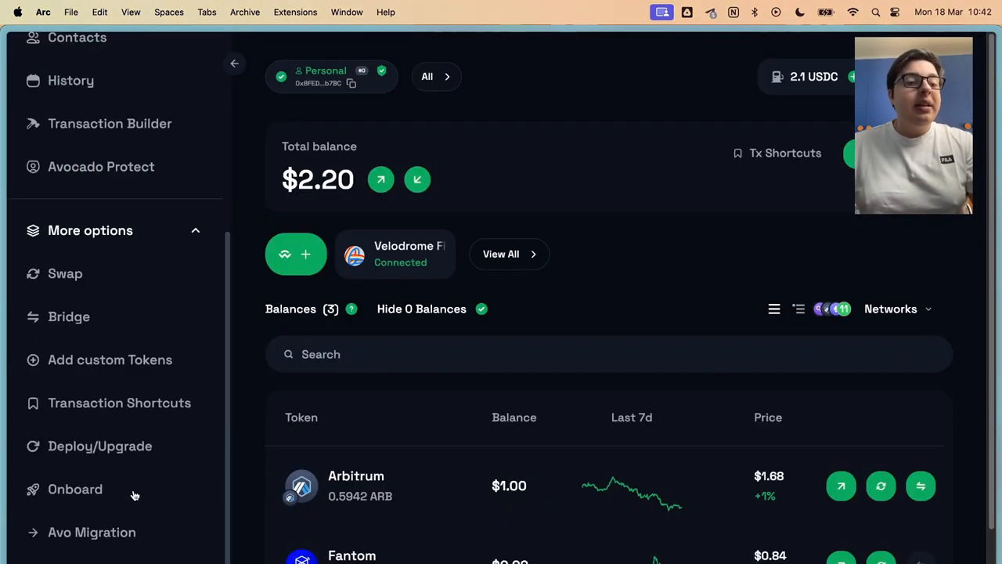
# Go to the Deploy/Upgrade page showing each network's contract status
pyautogui.click(100, 445)
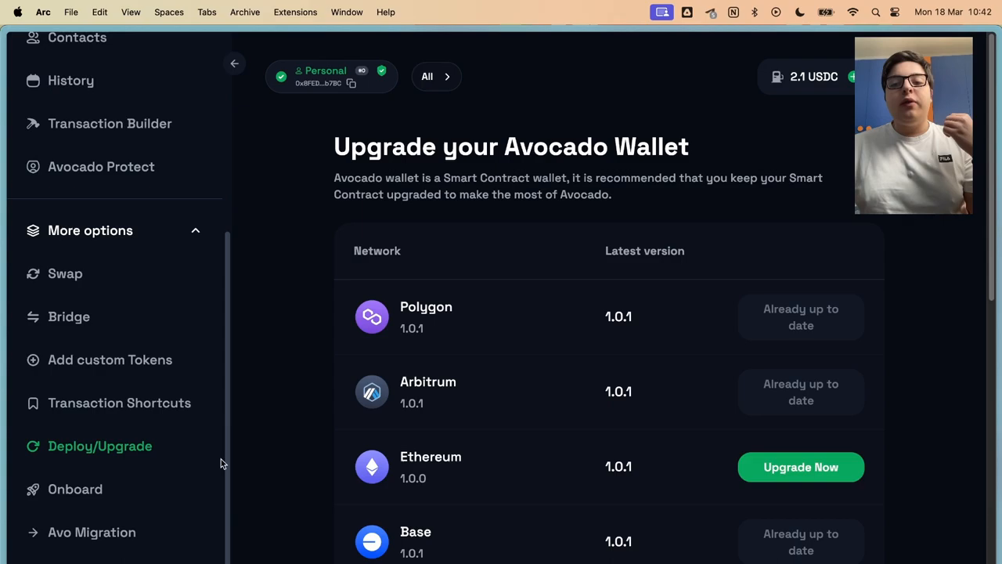
pyautogui.scroll(-3)
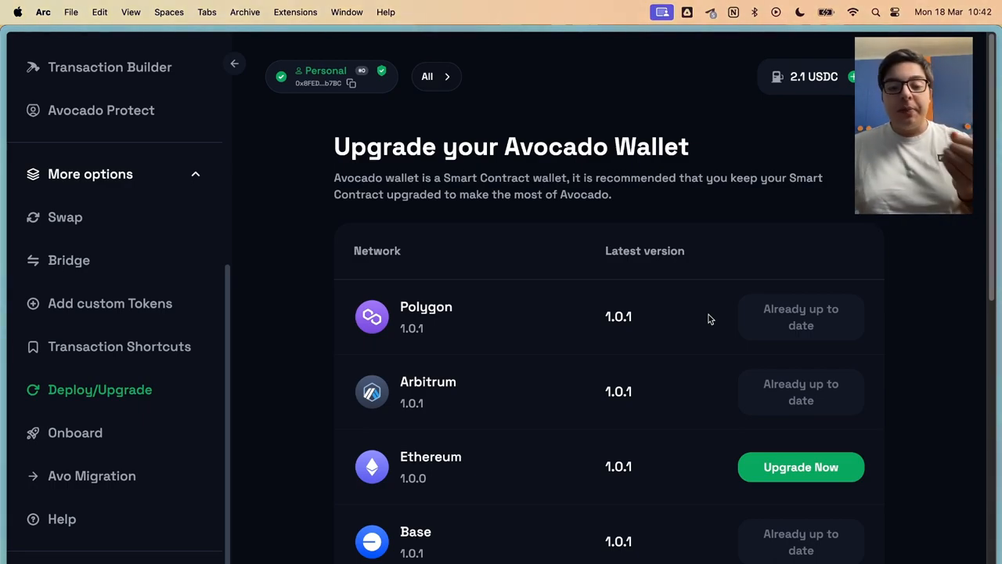
pyautogui.moveTo(509, 321)
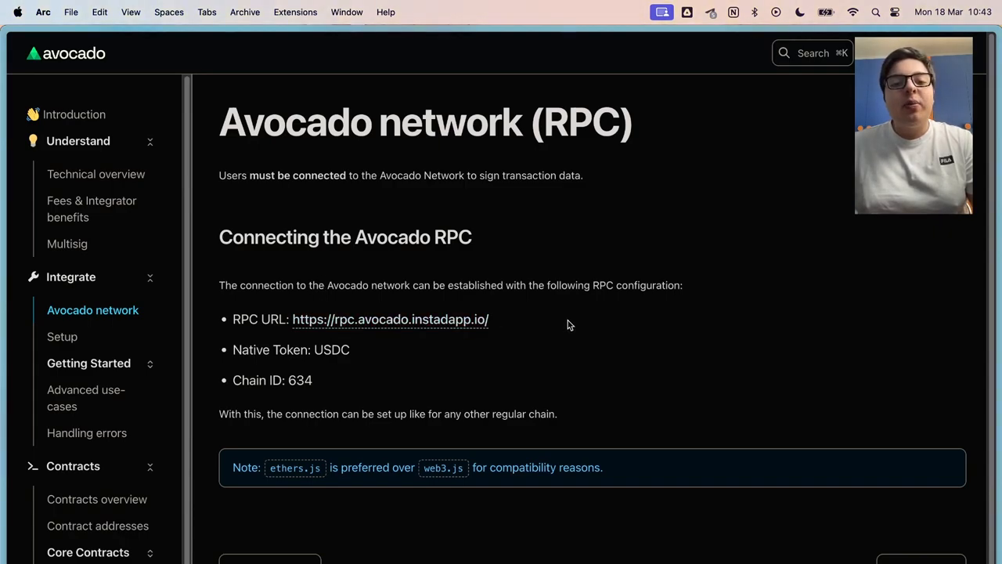
# Select text in the Avocado network RPC configuration docs
pyautogui.doubleClick(332, 349)
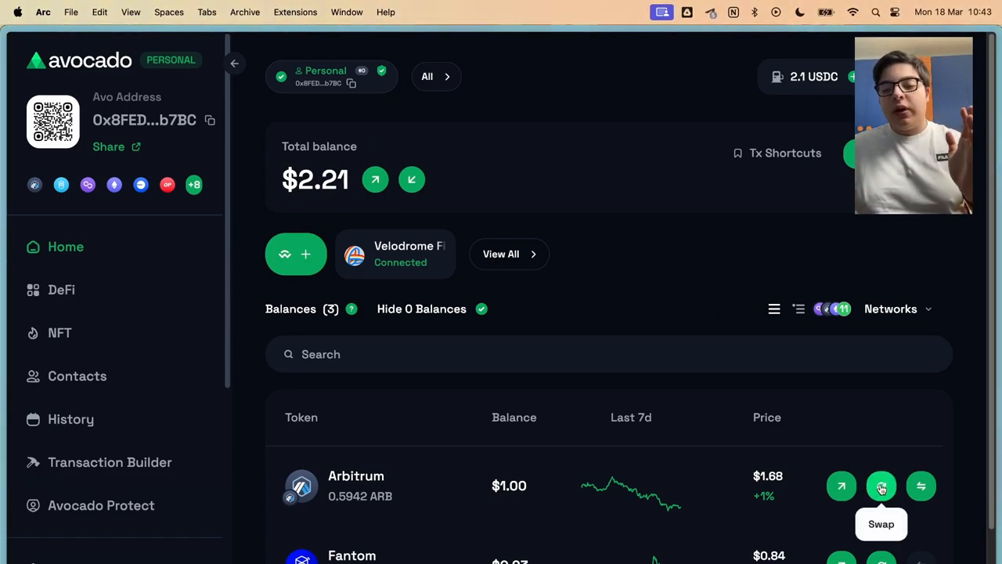
# Preview a swap of the Arbitrum token, cancel it, and show the supported networks list
pyautogui.click(880, 485)
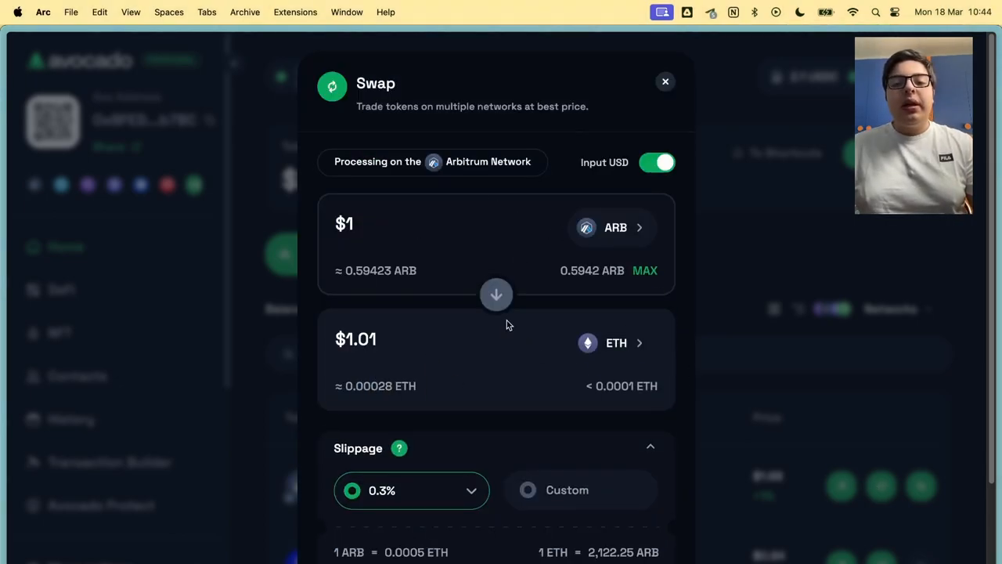
pyautogui.click(665, 81)
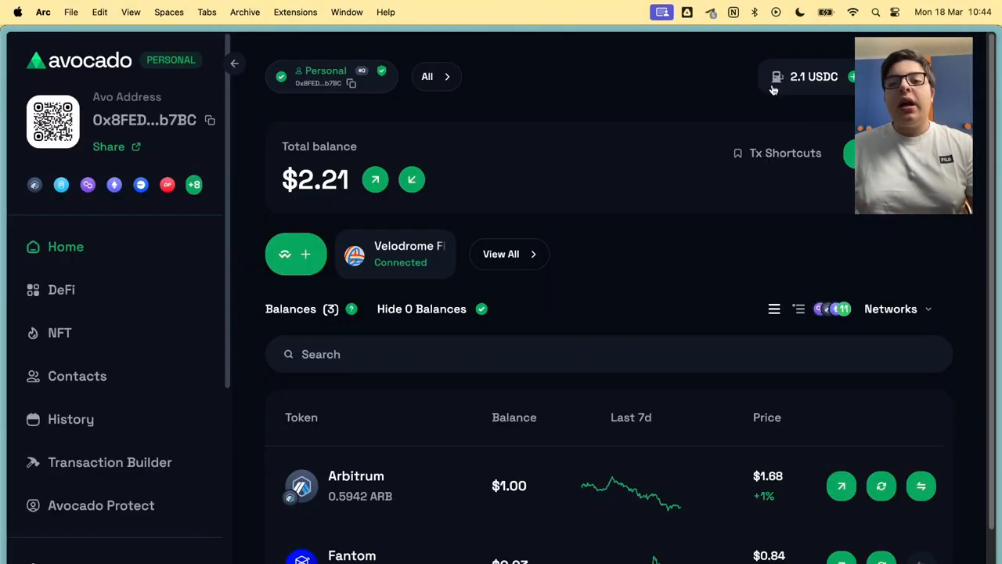
pyautogui.moveTo(360, 495)
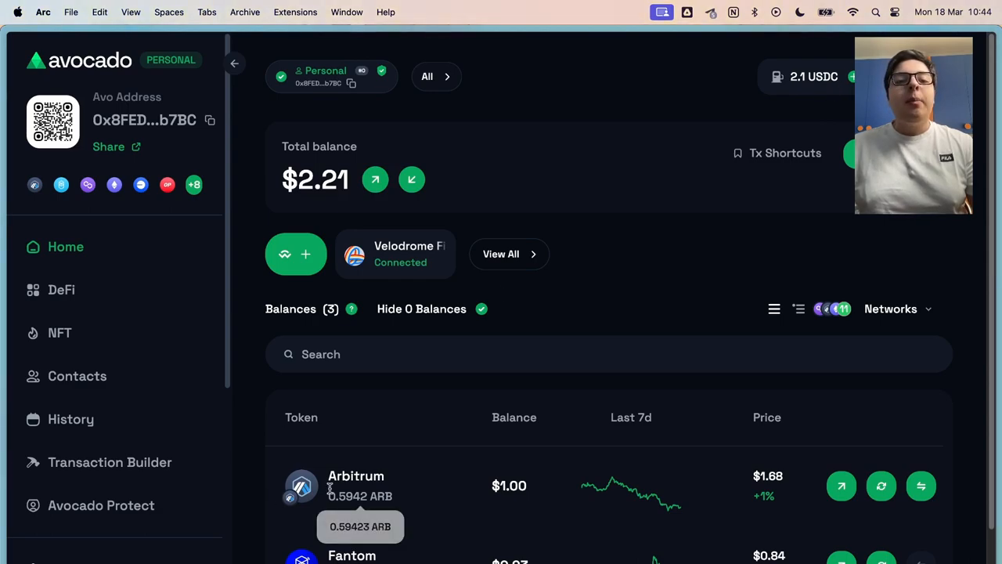
pyautogui.moveTo(400, 504)
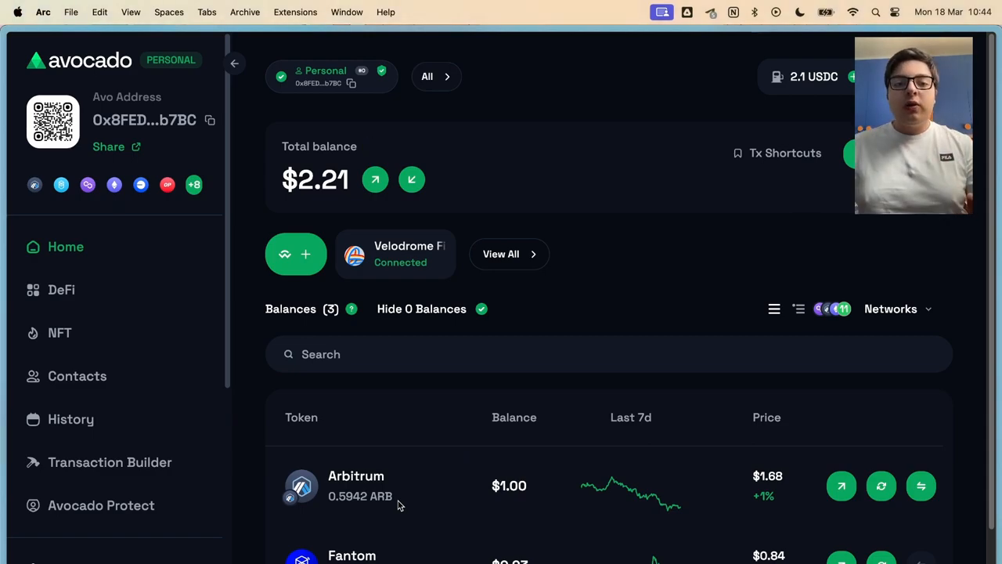
pyautogui.click(897, 309)
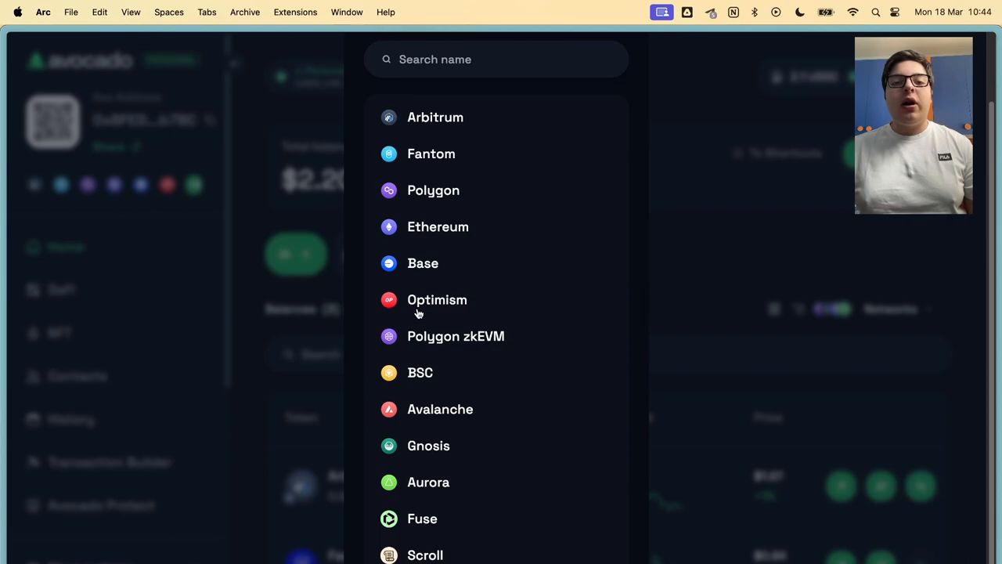
# Connect Avocado to Trader Joe via WalletConnect, approve it, and view DeFi positions
pyautogui.click(435, 116)
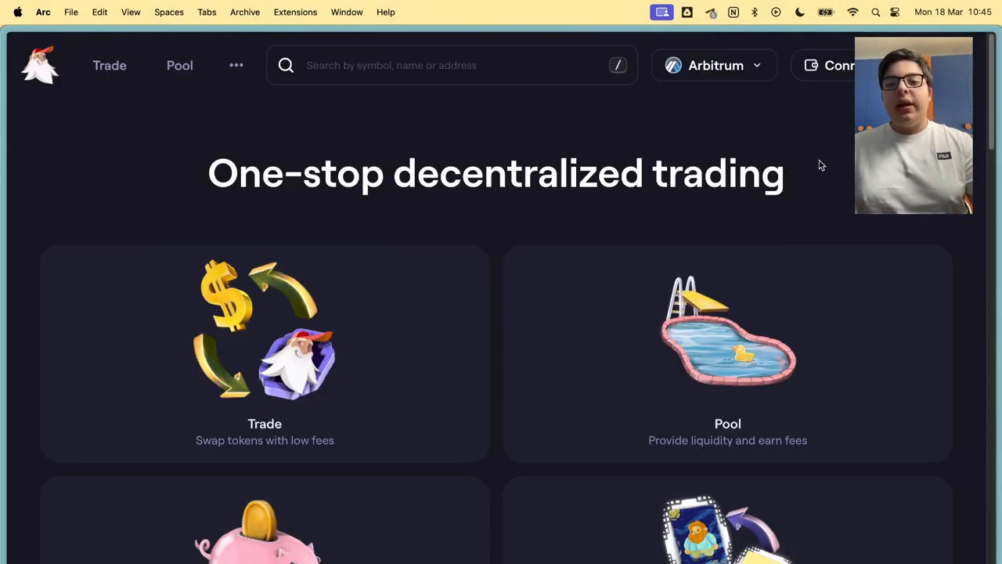
pyautogui.click(833, 66)
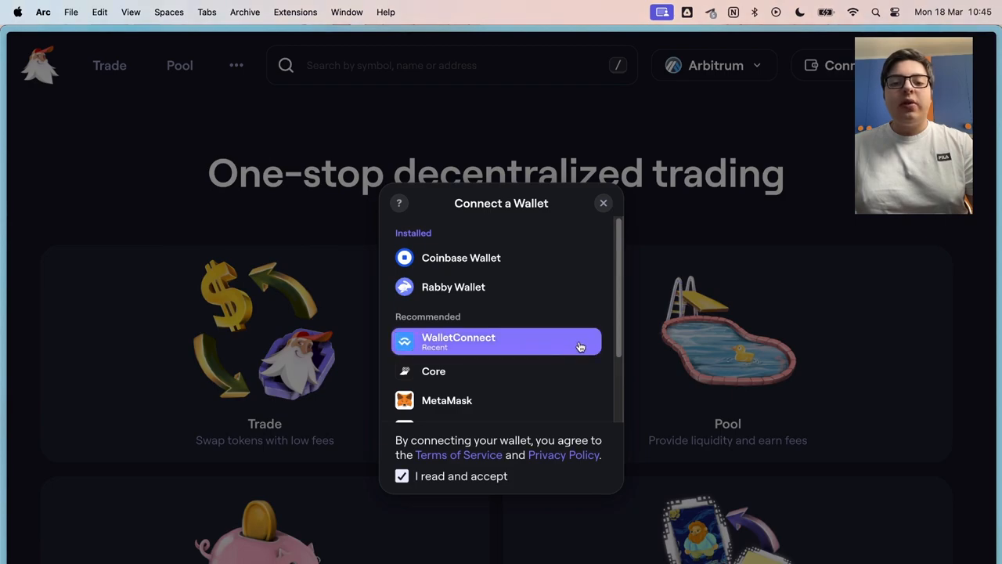
pyautogui.click(604, 204)
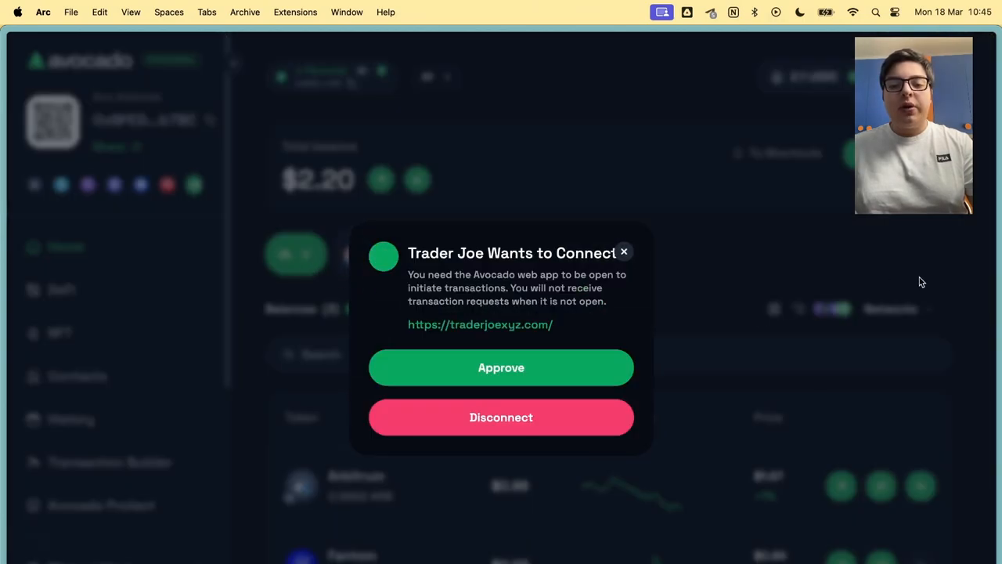
pyautogui.click(501, 366)
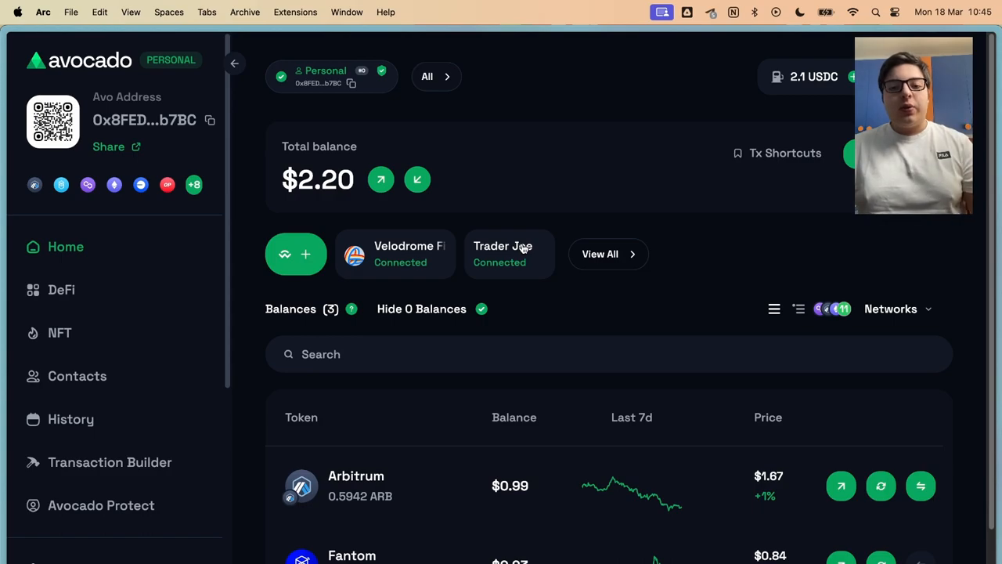
pyautogui.click(61, 289)
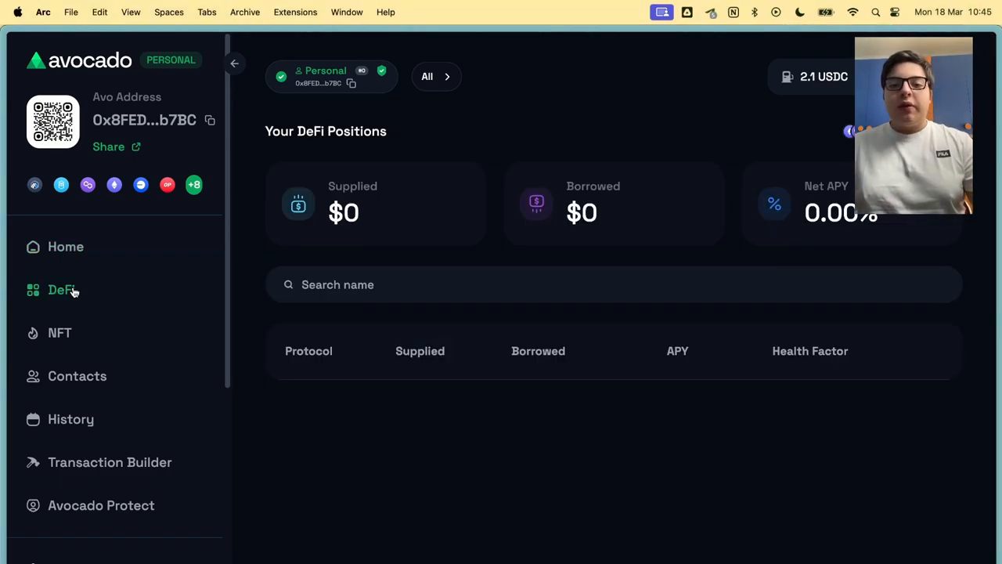
pyautogui.moveTo(107, 279)
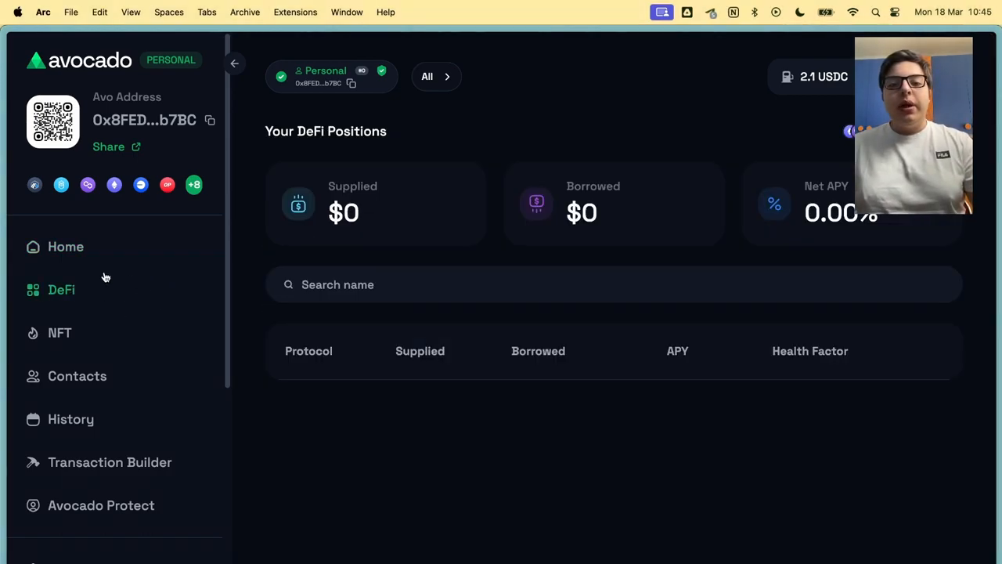
pyautogui.moveTo(162, 288)
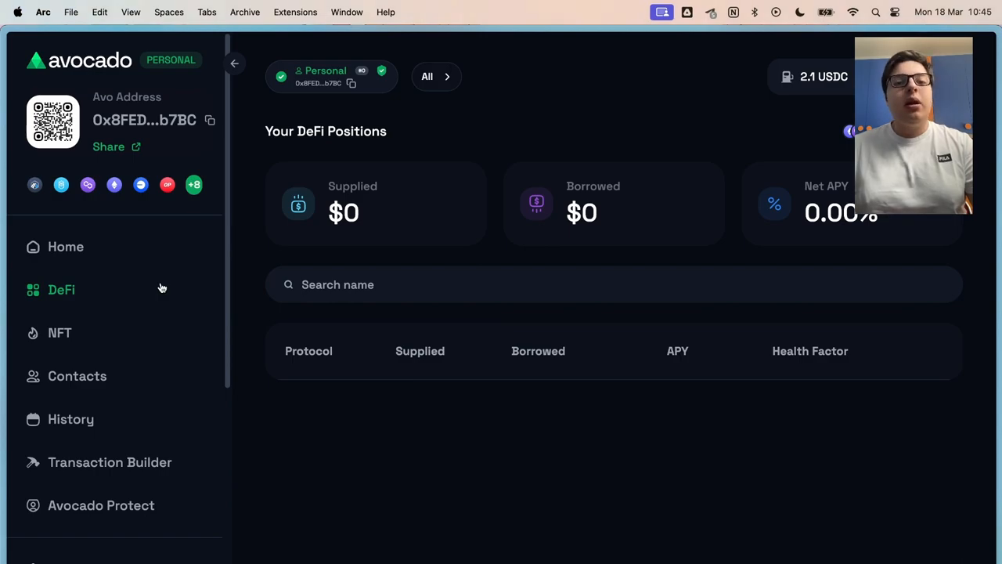
# Browse the NFT collection and contacts list, briefly opening and closing the Create Contact form
pyautogui.click(59, 332)
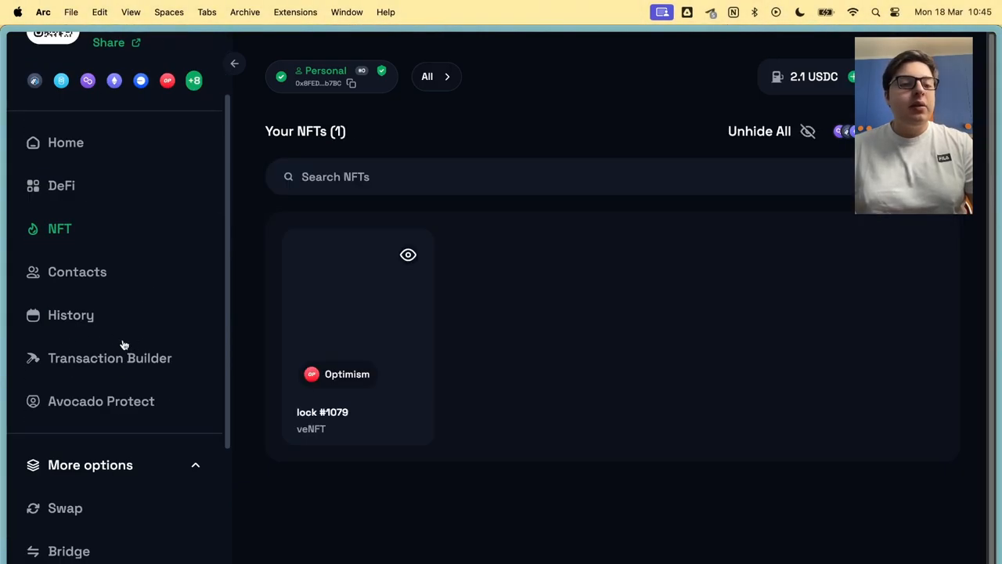
pyautogui.click(77, 272)
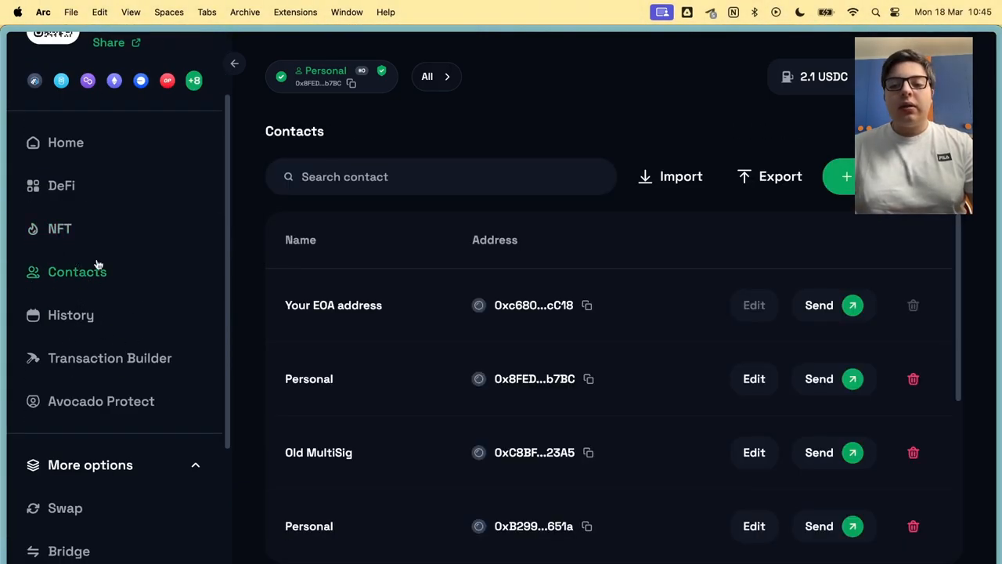
pyautogui.click(846, 175)
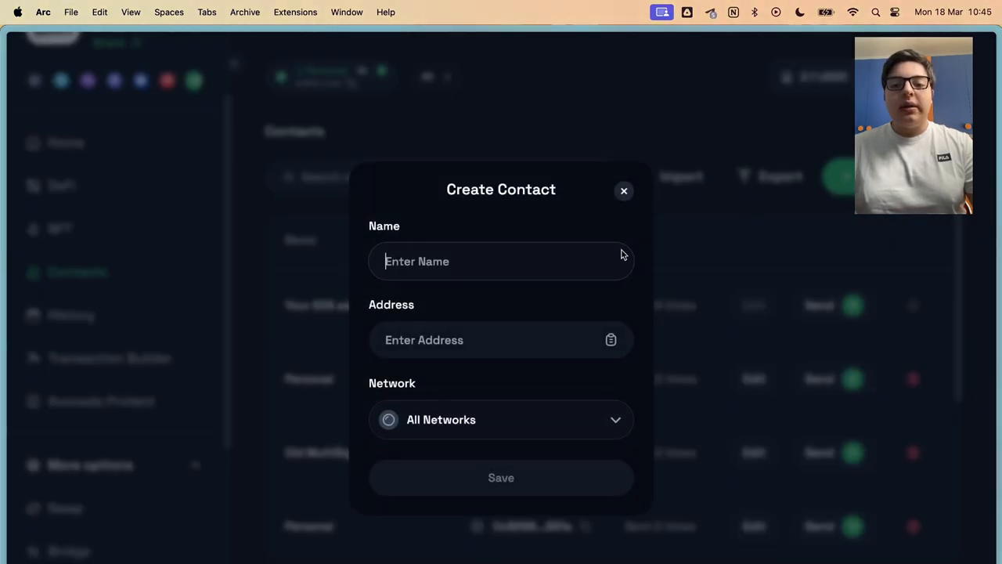
pyautogui.click(623, 192)
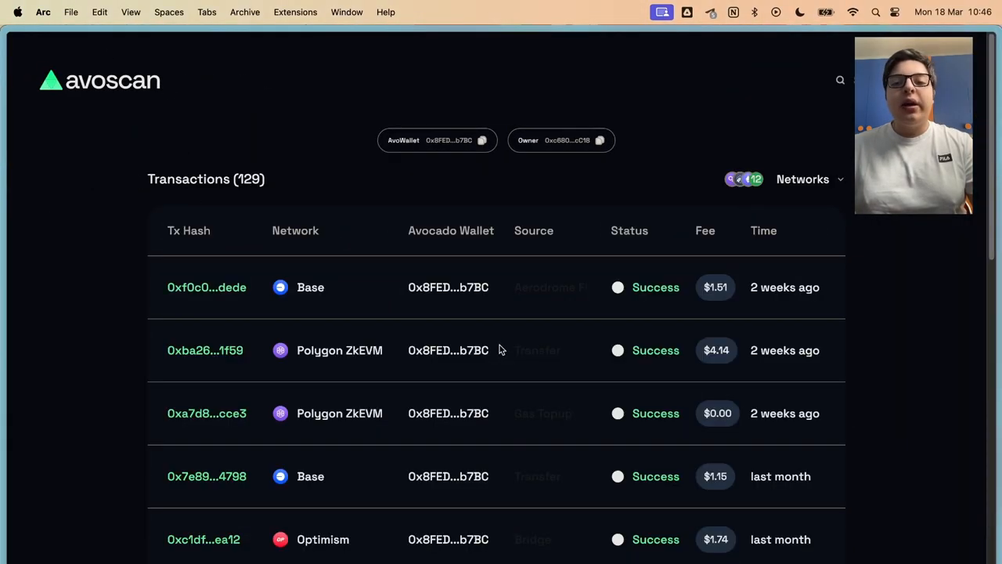
pyautogui.scroll(-3)
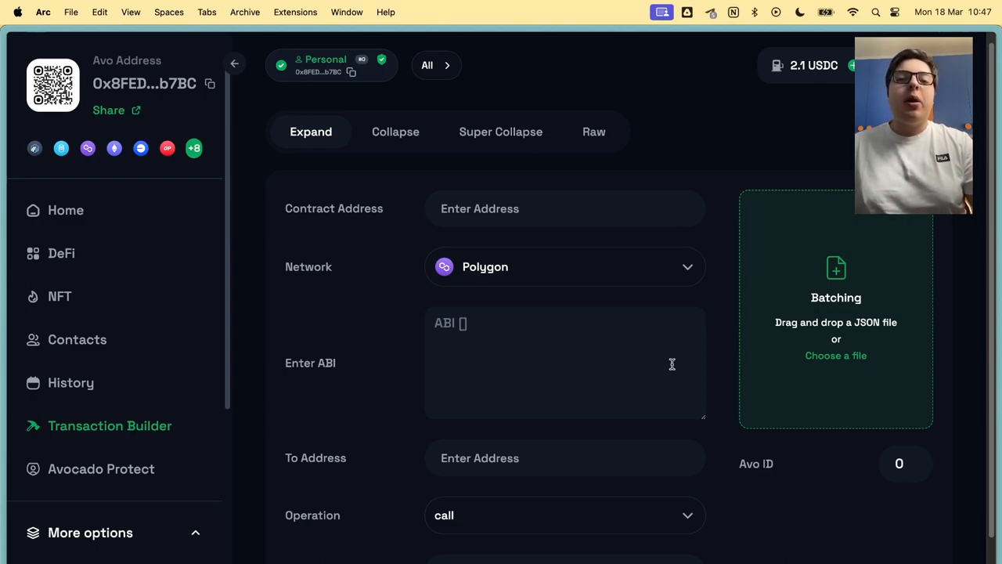
pyautogui.moveTo(654, 357)
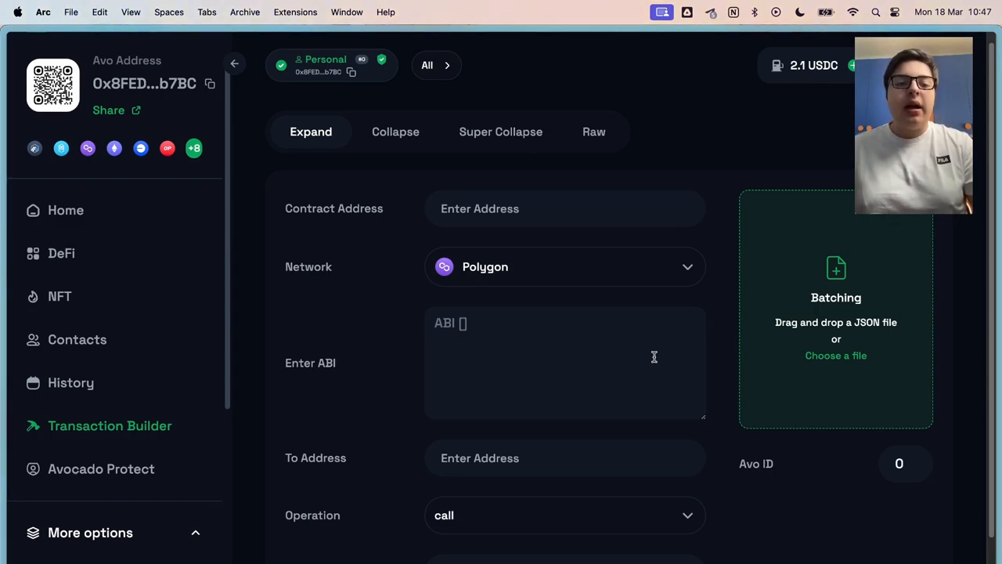
pyautogui.moveTo(623, 285)
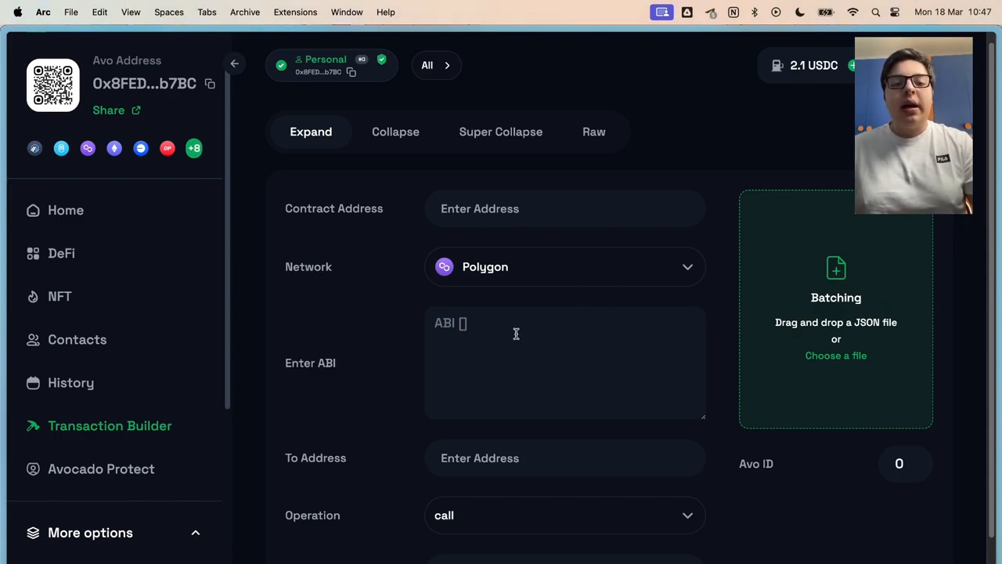
# Show Avocado Protect's verification modes, active networks and the added backup address section
pyautogui.click(101, 468)
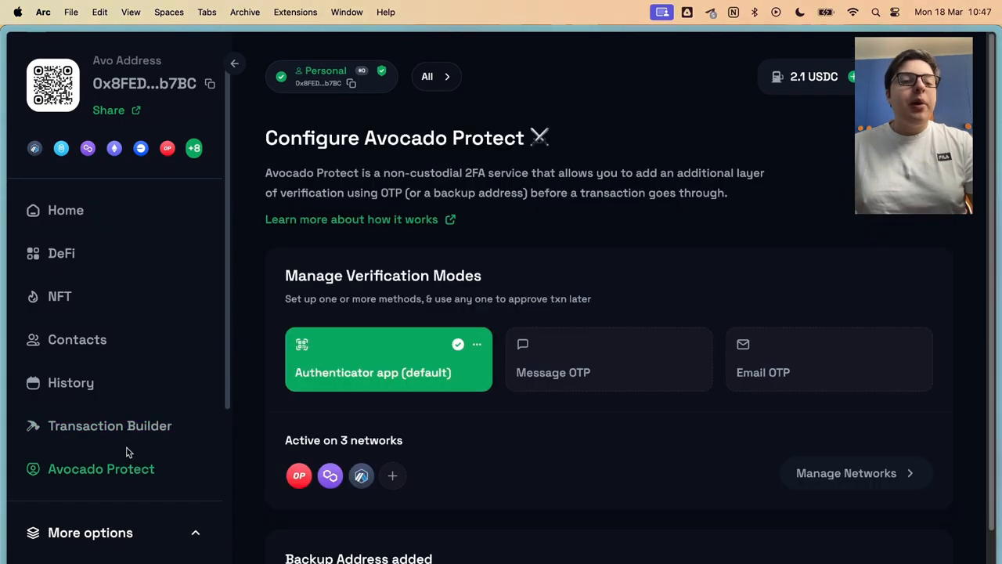
pyautogui.moveTo(113, 475)
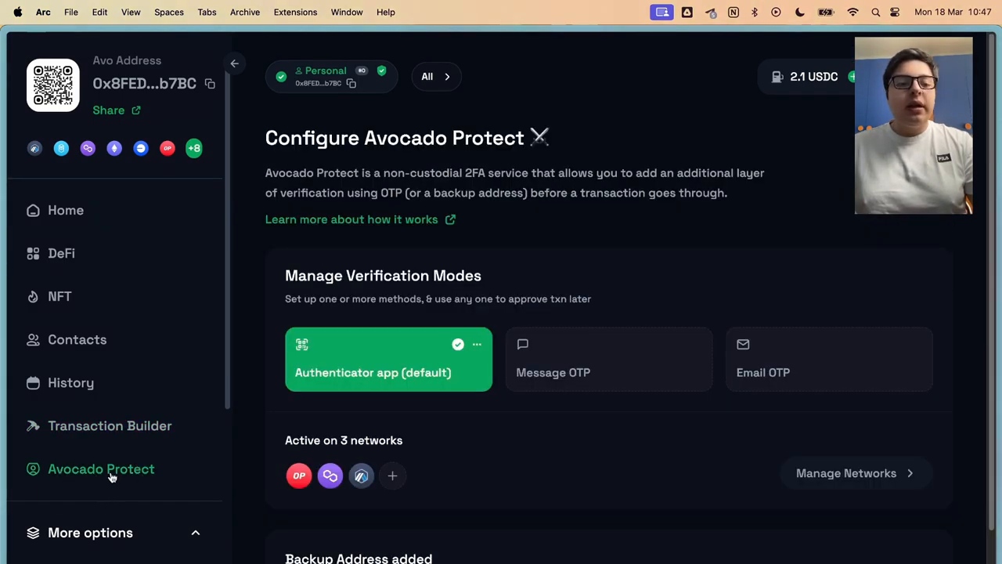
pyautogui.moveTo(178, 485)
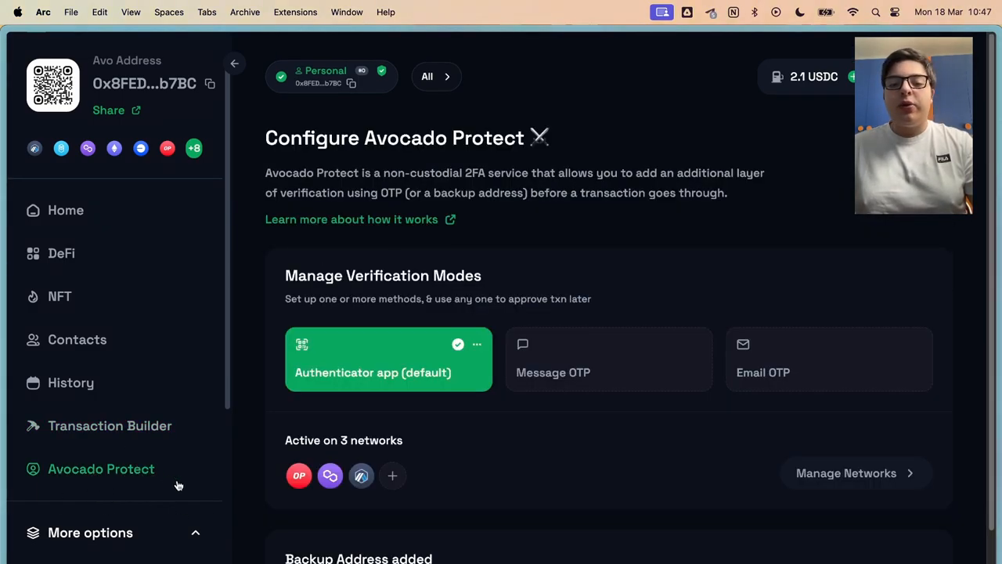
pyautogui.moveTo(260, 418)
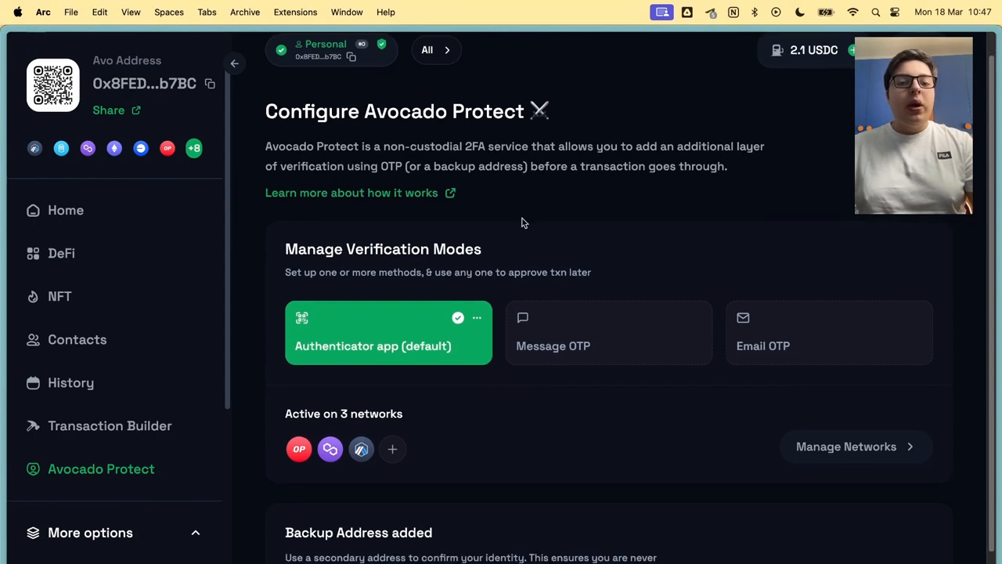
pyautogui.moveTo(407, 342)
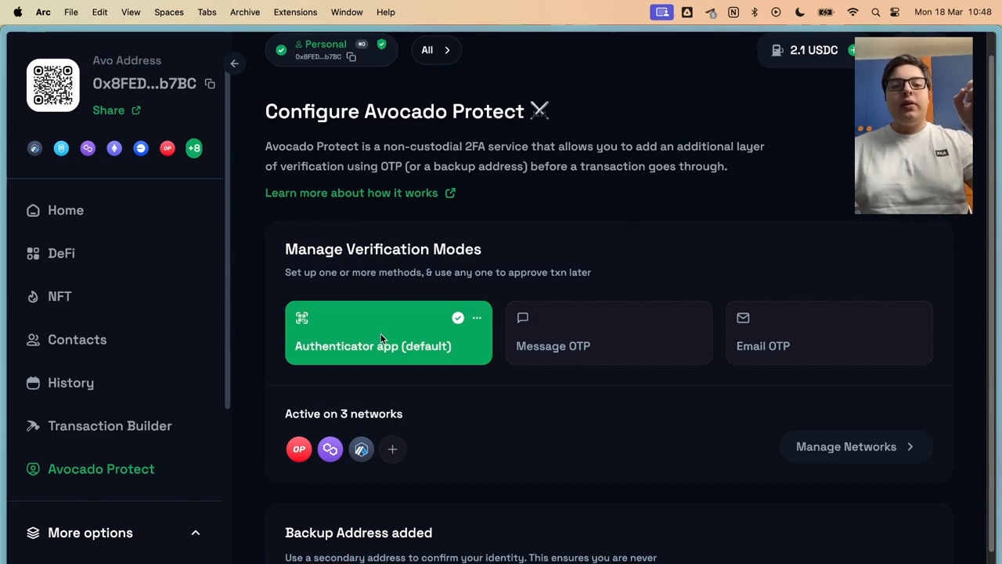
pyautogui.moveTo(382, 319)
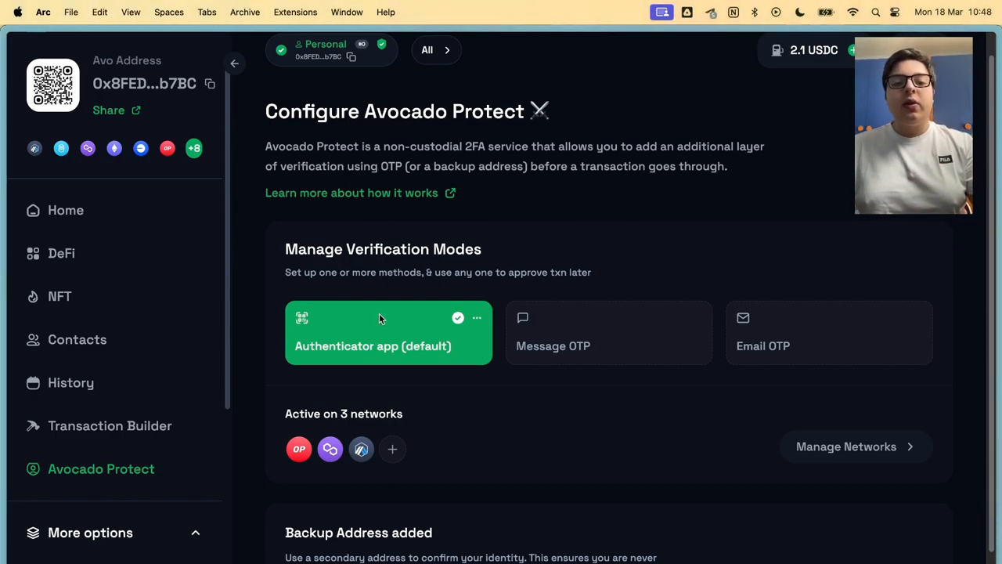
pyautogui.moveTo(464, 349)
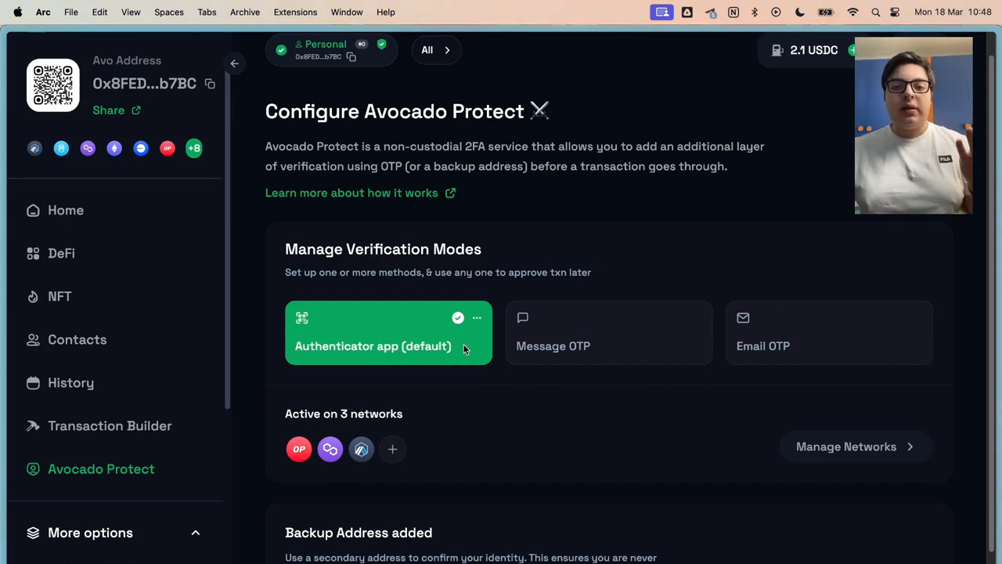
pyautogui.moveTo(714, 327)
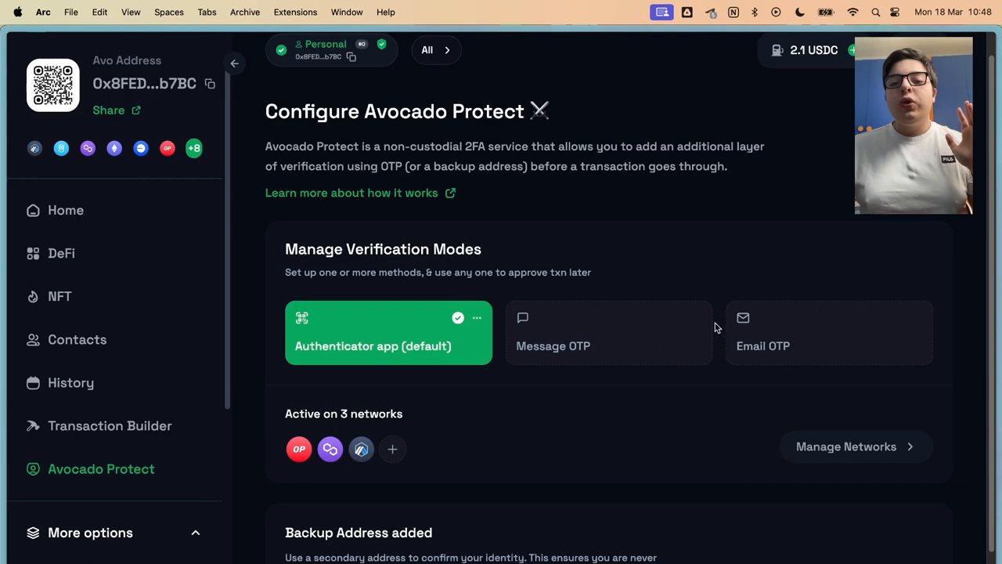
pyautogui.moveTo(620, 329)
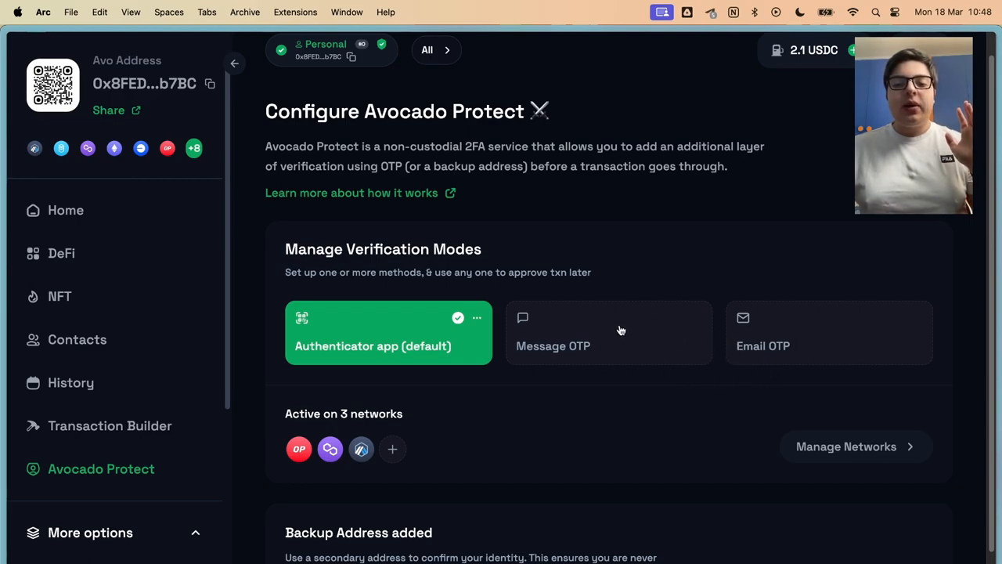
pyautogui.moveTo(786, 351)
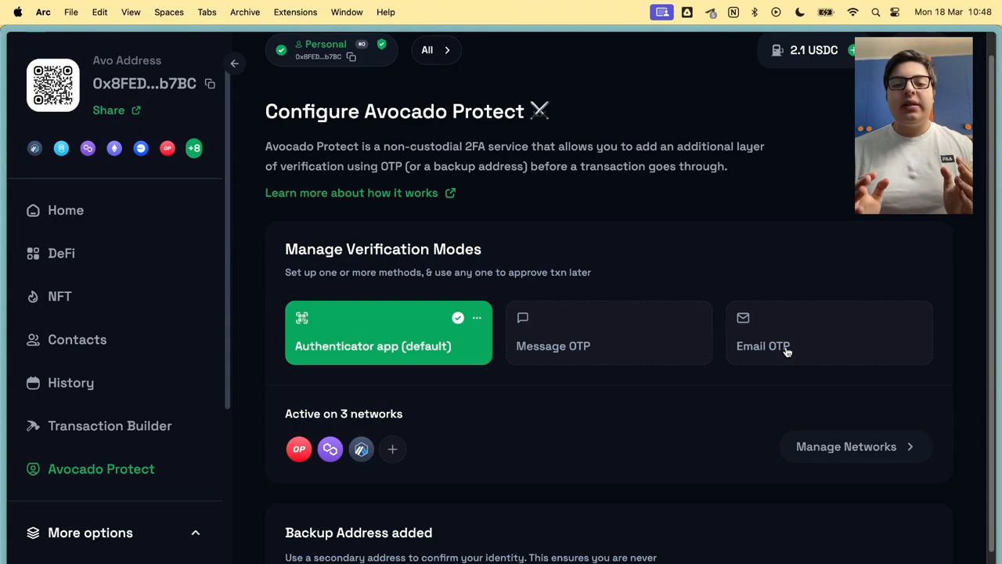
pyautogui.moveTo(582, 322)
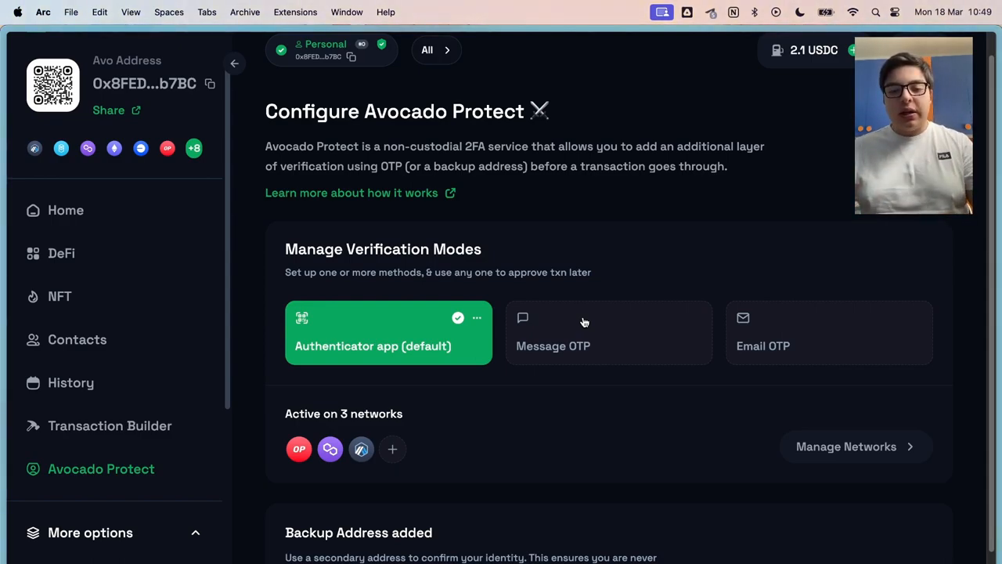
pyautogui.scroll(-3)
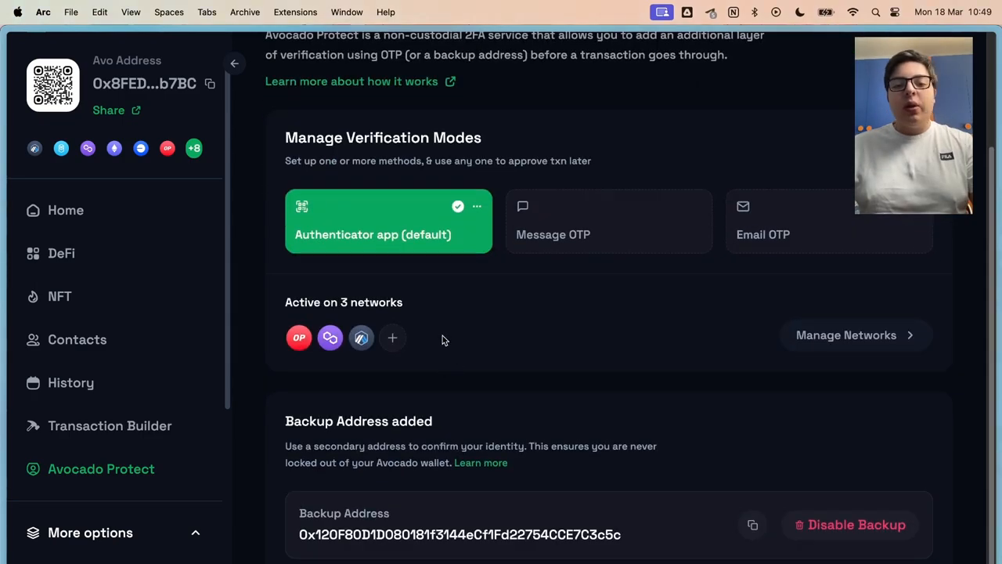
pyautogui.moveTo(392, 338)
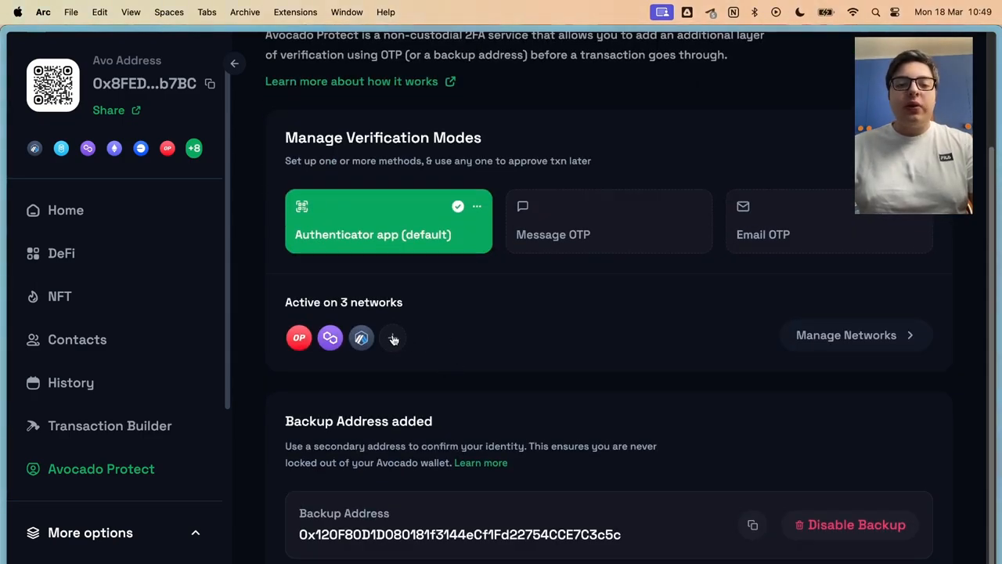
# Show the Manage networks dialog with Polygon, Arbitrum and Optimism OTP enabled
pyautogui.click(845, 335)
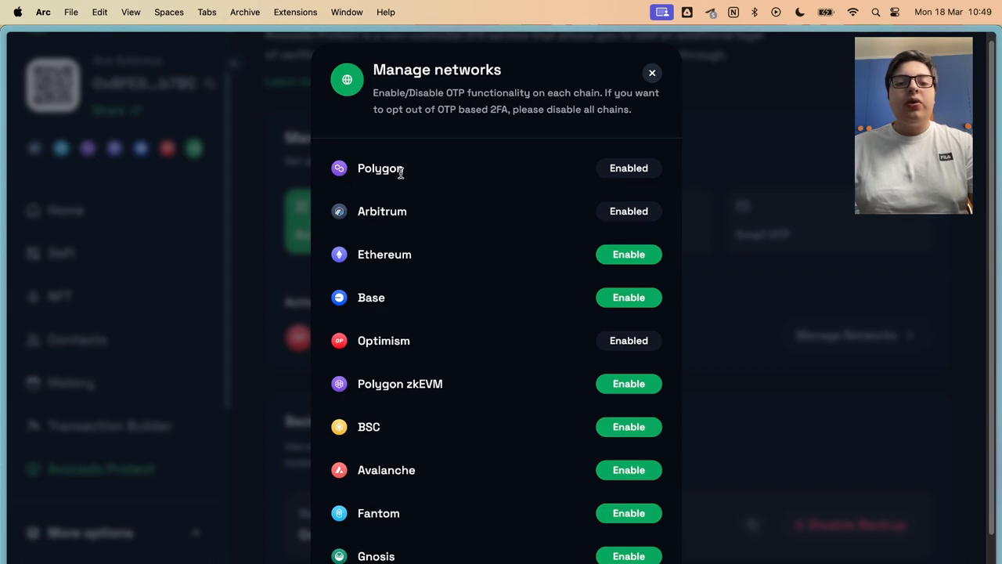
pyautogui.moveTo(425, 339)
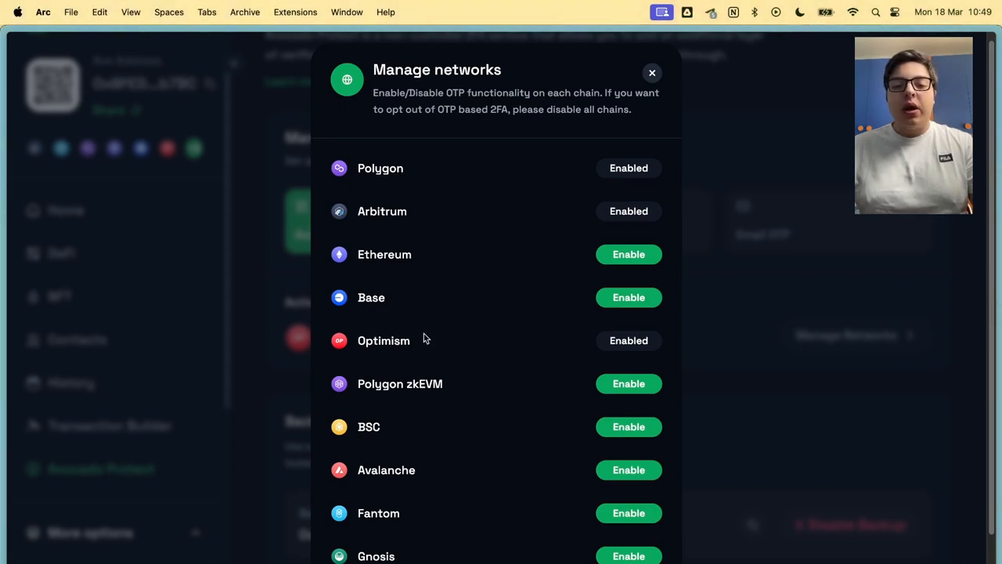
pyautogui.moveTo(773, 349)
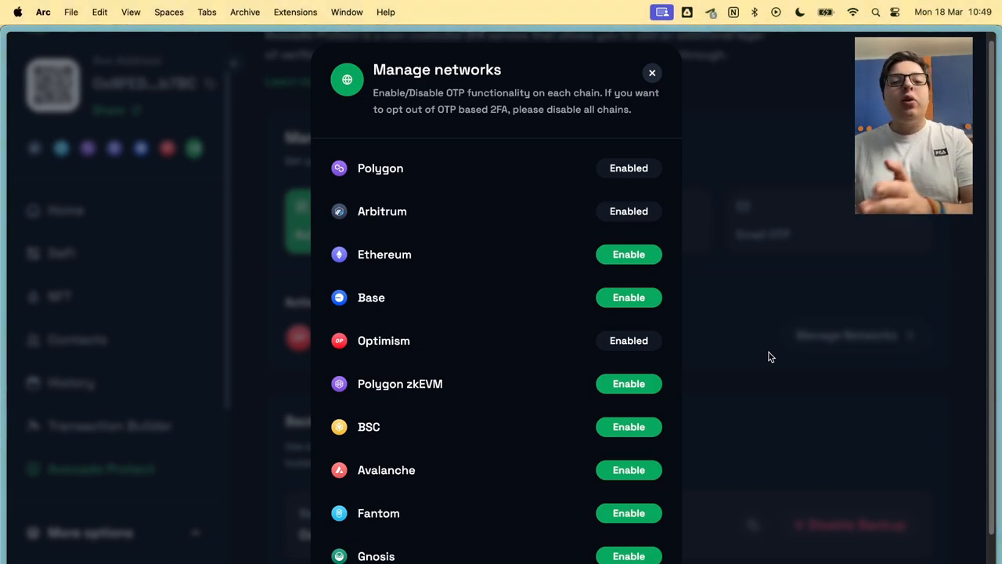
# Dismiss the Manage networks dialog, back on Protect with 3 networks active
pyautogui.click(651, 72)
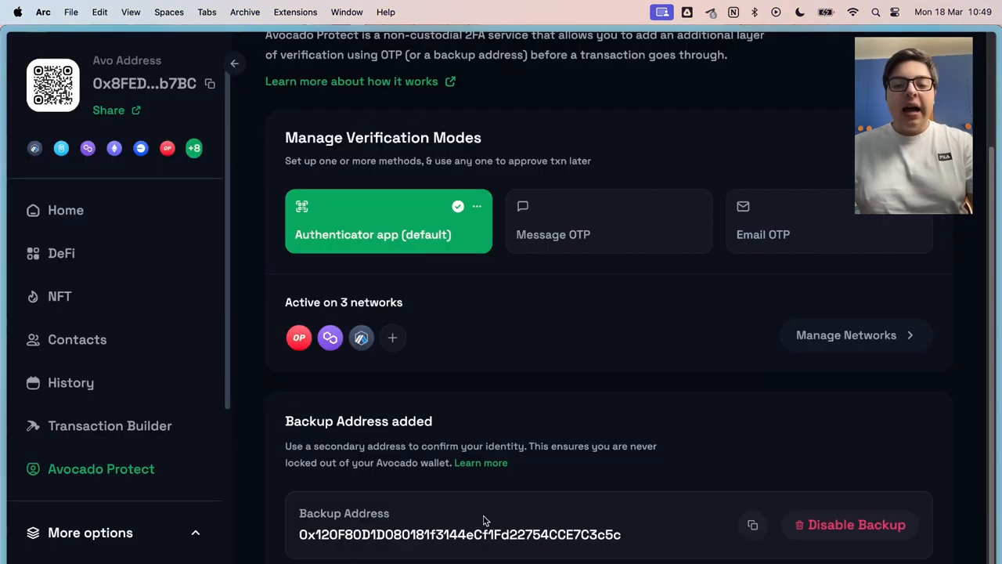
pyautogui.moveTo(508, 470)
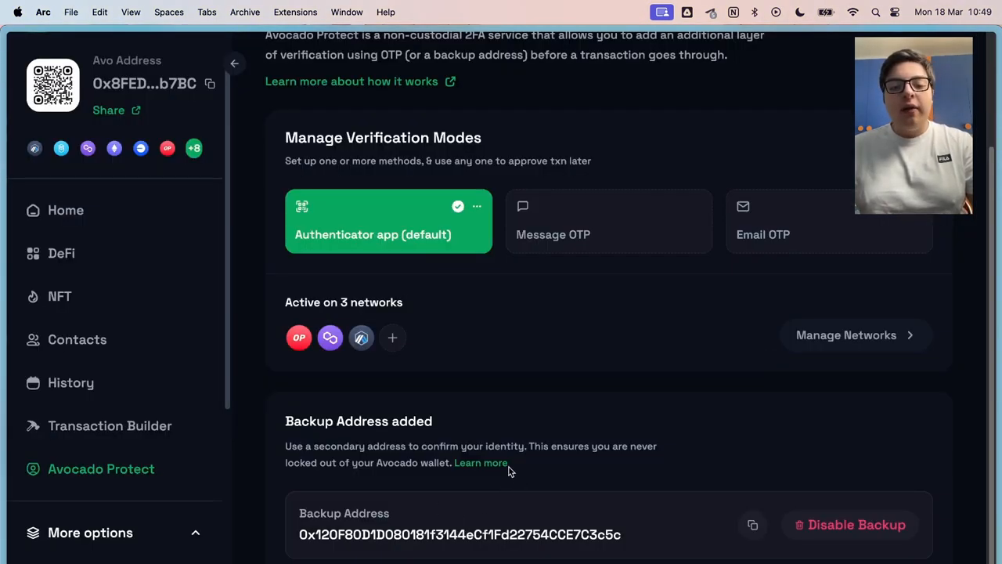
pyautogui.doubleClick(358, 420)
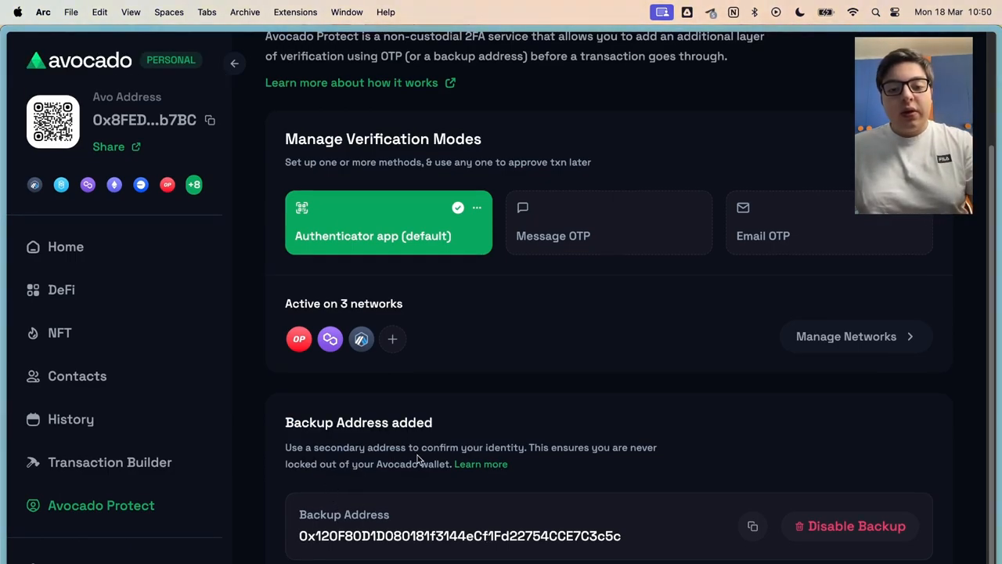
pyautogui.moveTo(538, 429)
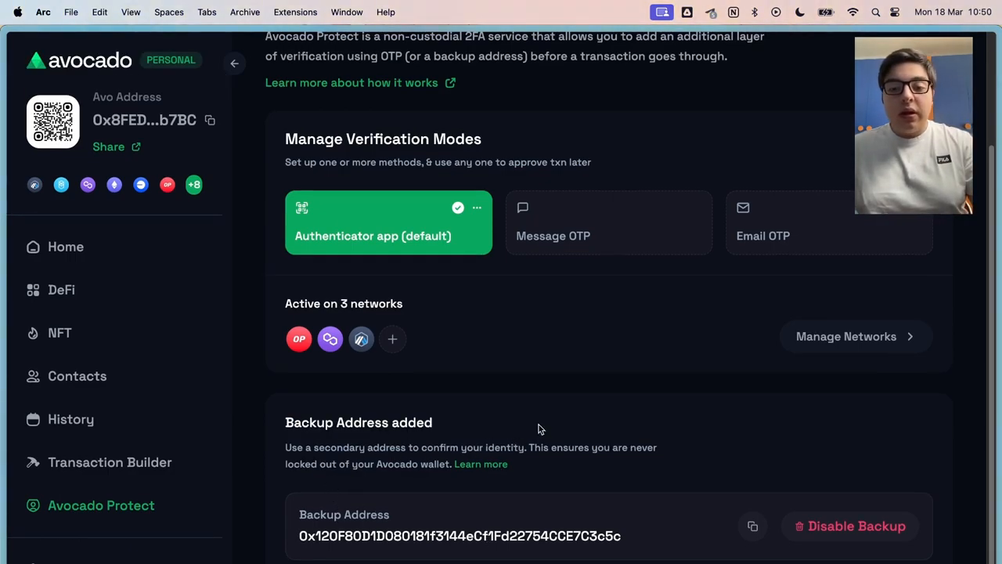
pyautogui.moveTo(361, 494)
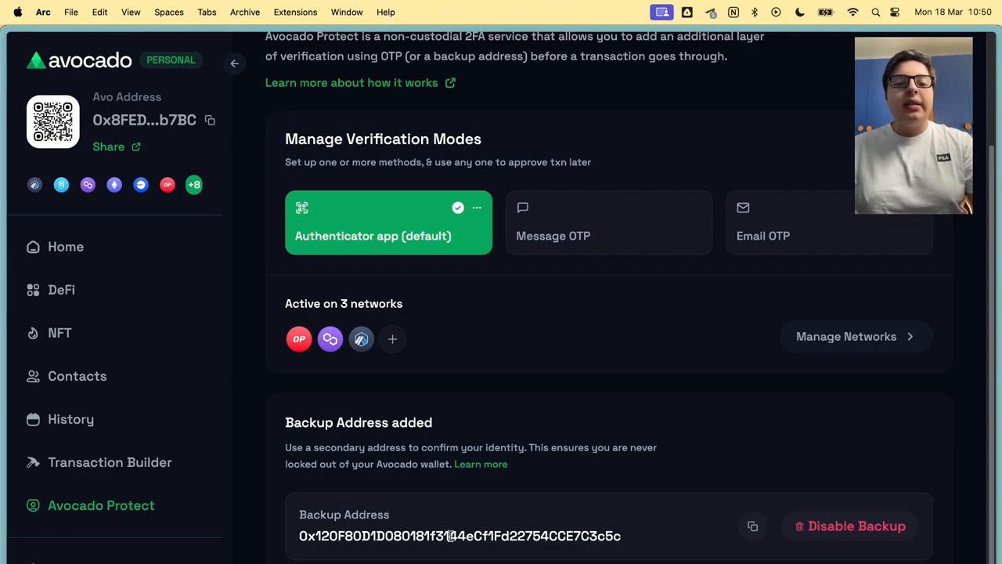
# Bring up the 1INCH to USDT swap window on Polygon and close it without trading
pyautogui.click(91, 266)
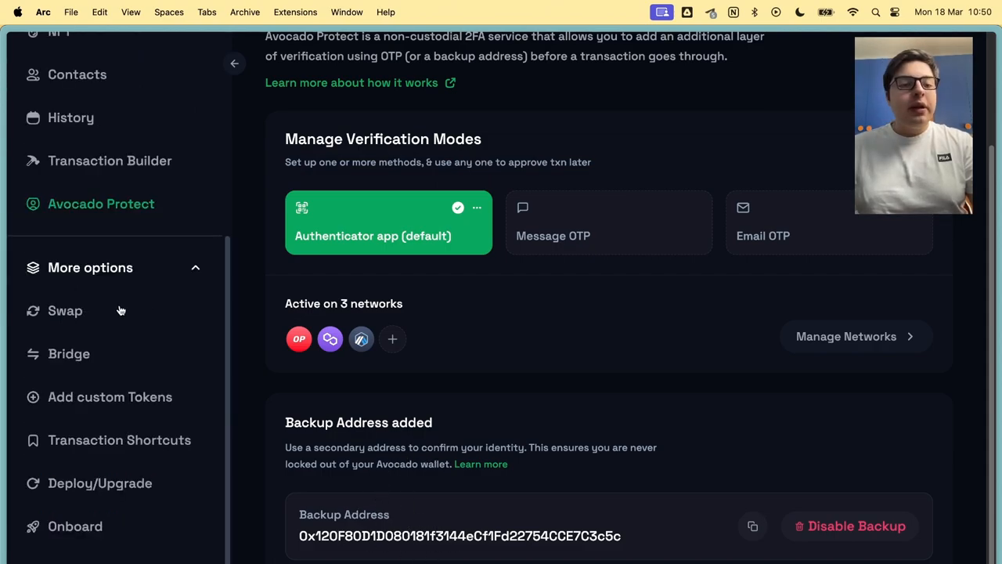
pyautogui.click(66, 310)
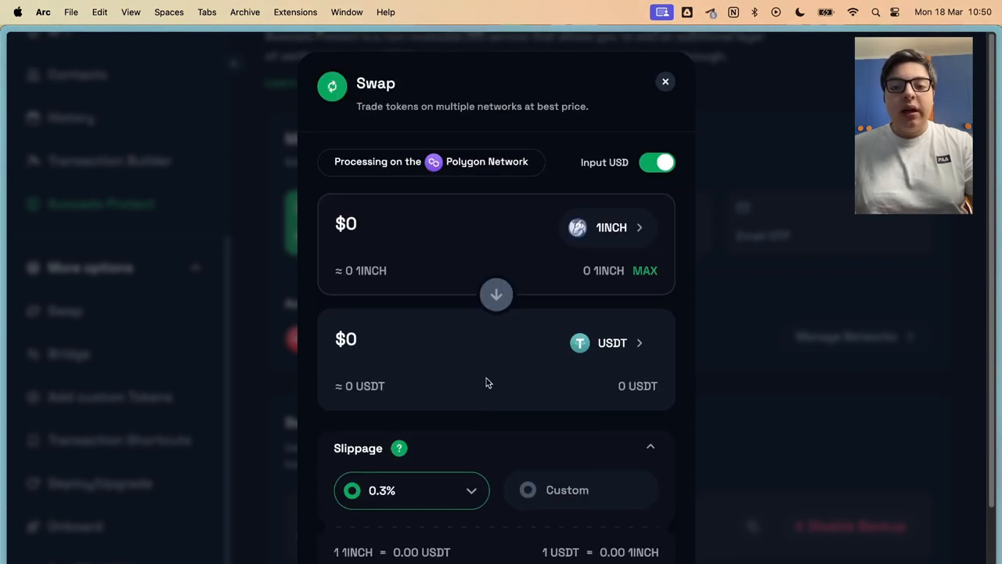
pyautogui.scroll(-3)
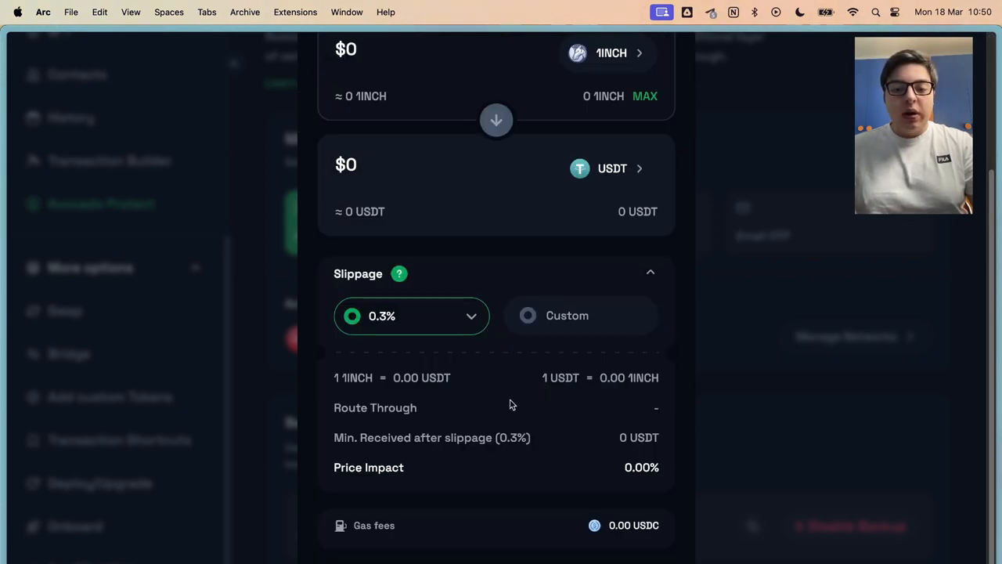
pyautogui.click(100, 204)
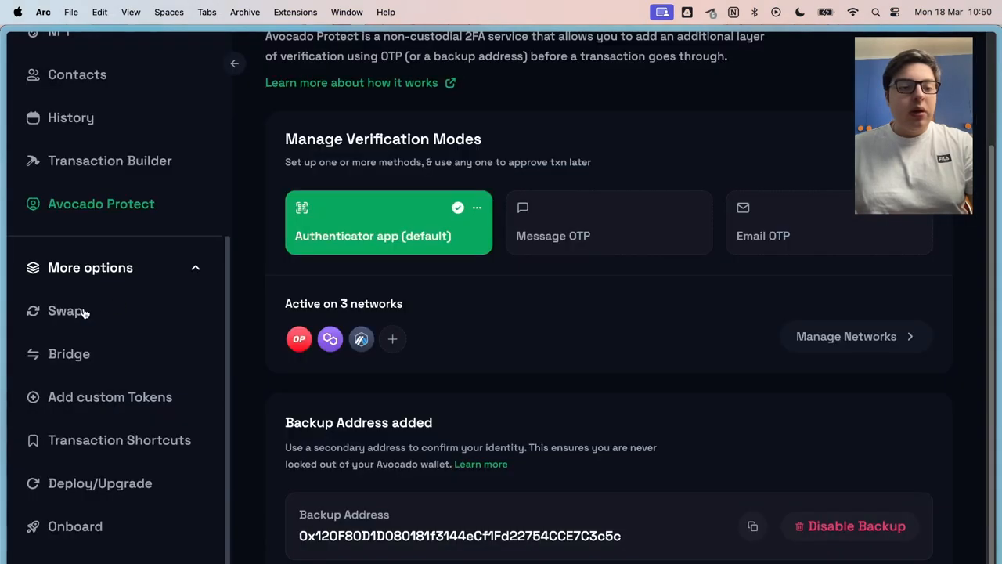
pyautogui.click(66, 310)
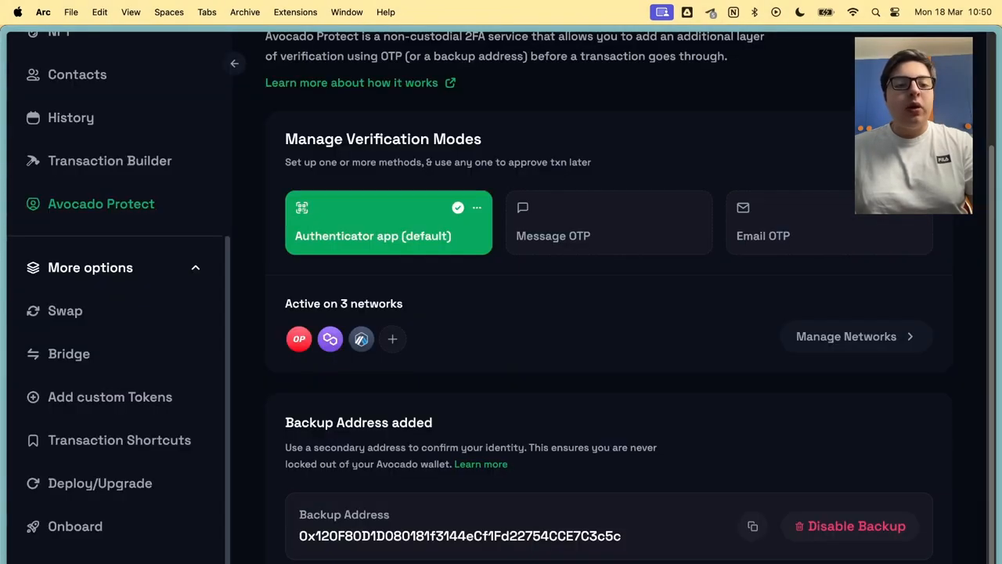
# Show the Txn Shortcuts window with its empty All Shortcuts list
pyautogui.click(119, 438)
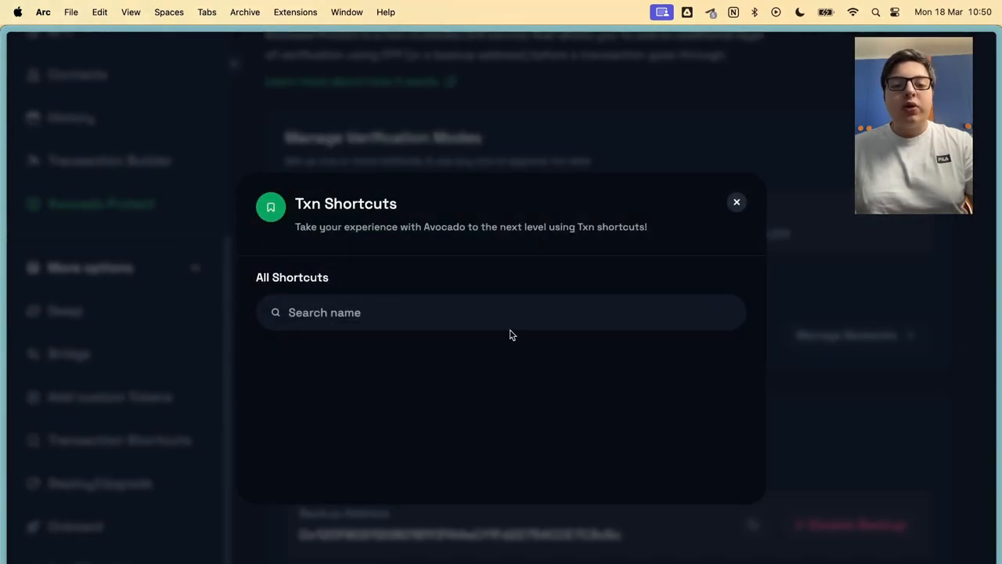
pyautogui.moveTo(43, 377)
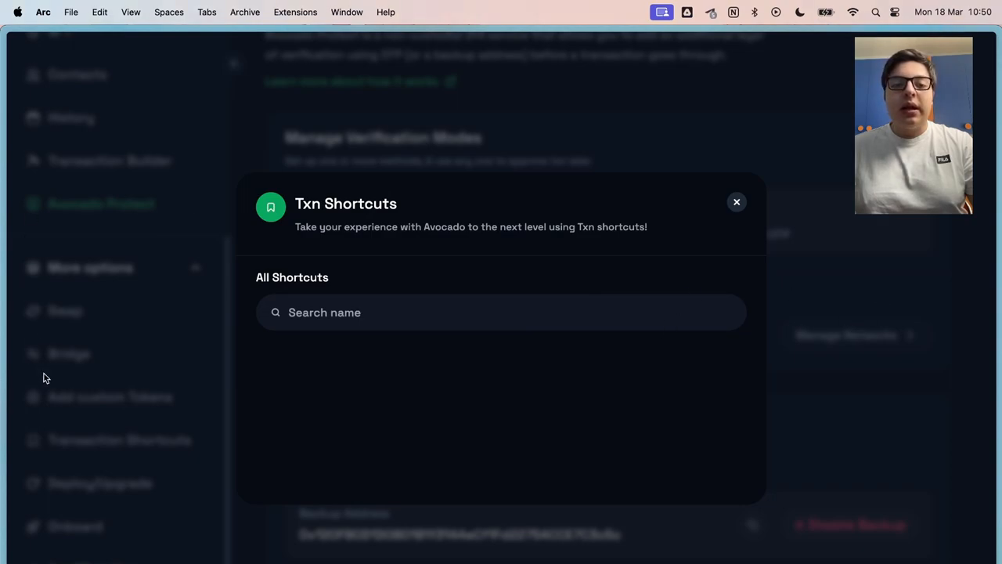
pyautogui.moveTo(423, 381)
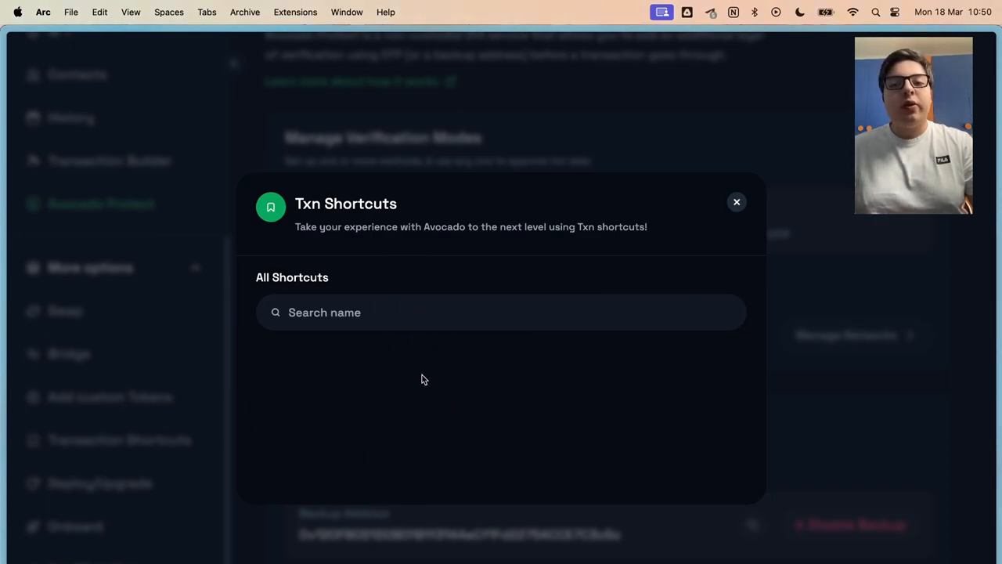
# Review the Upgrade your Avocado Wallet list: Ethereum, Optimism, Polygon zkEVM upgradeable, BSC and Avalanche deployable
pyautogui.click(736, 202)
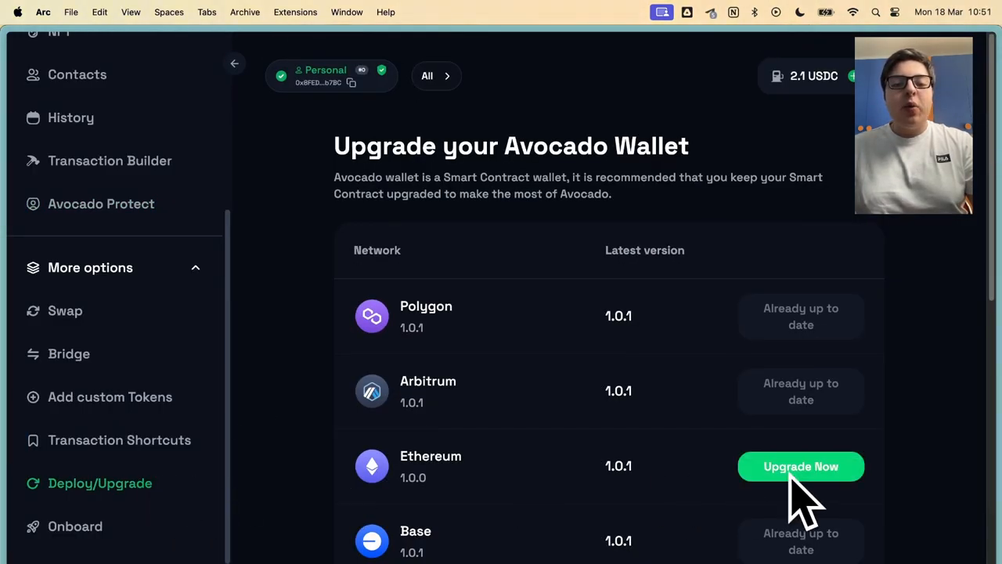
pyautogui.scroll(-3)
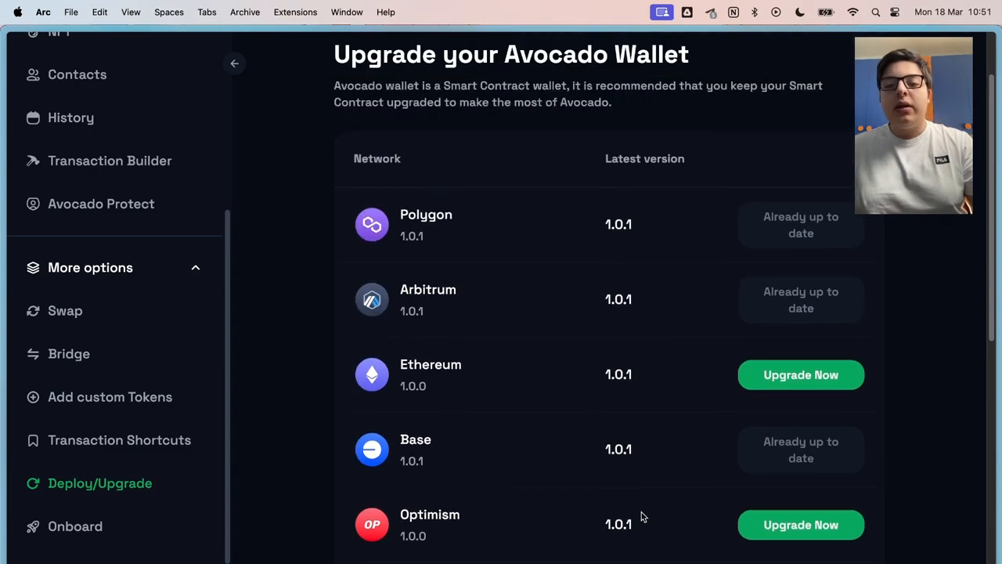
pyautogui.scroll(-3)
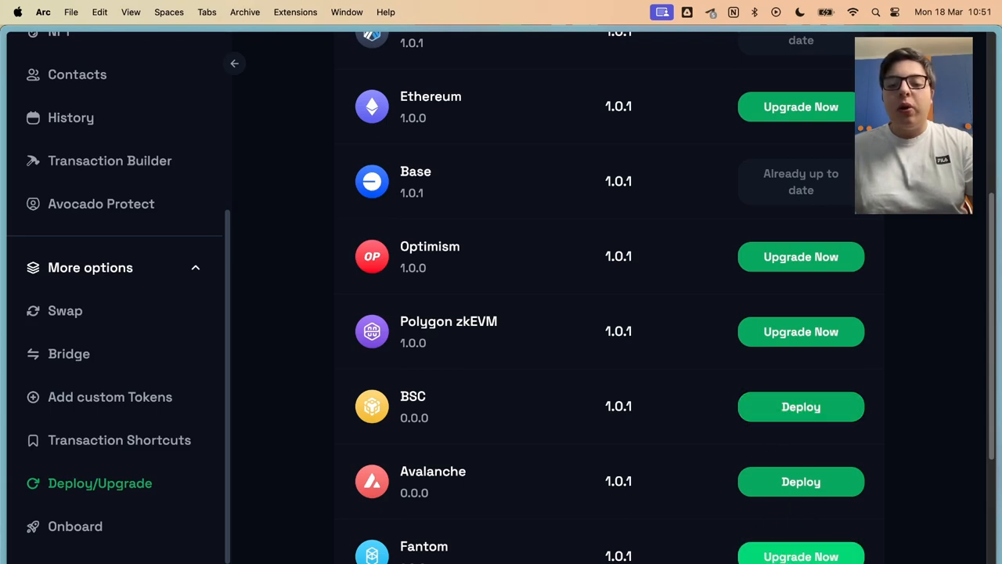
# Connect the wallet on Onboard and review its $134.28 balance with ETH, AVAX and USDC deposits
pyautogui.click(75, 526)
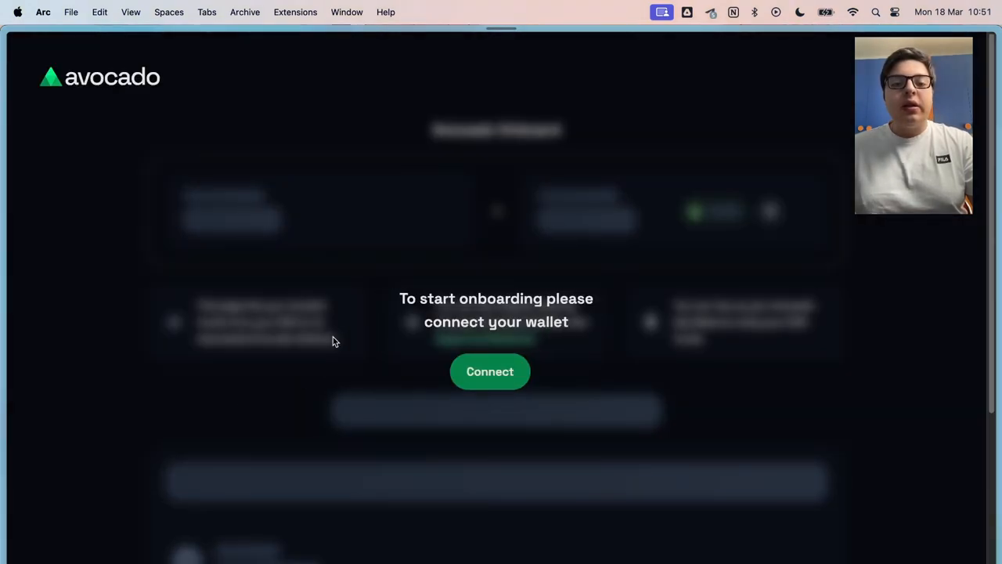
pyautogui.click(488, 371)
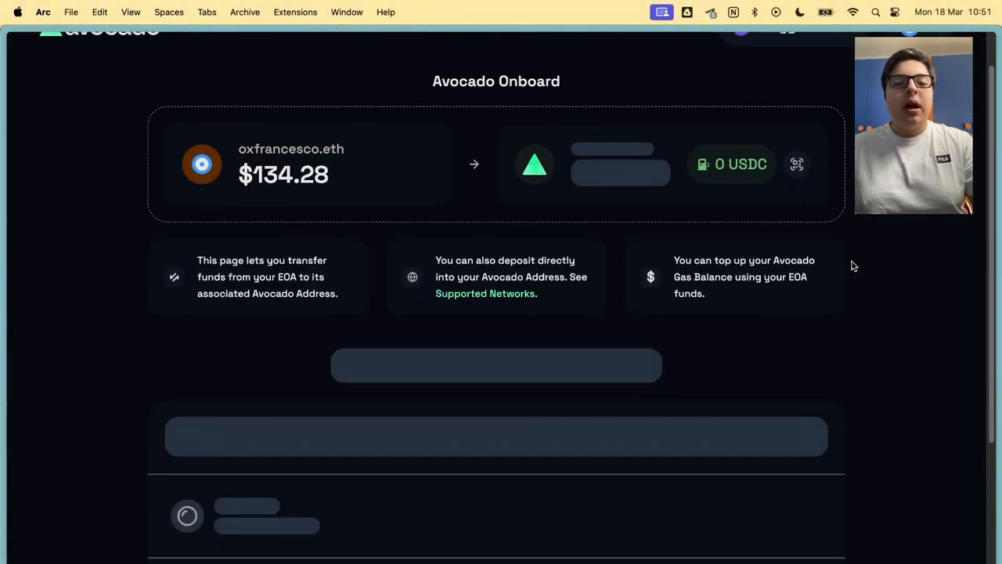
pyautogui.scroll(-3)
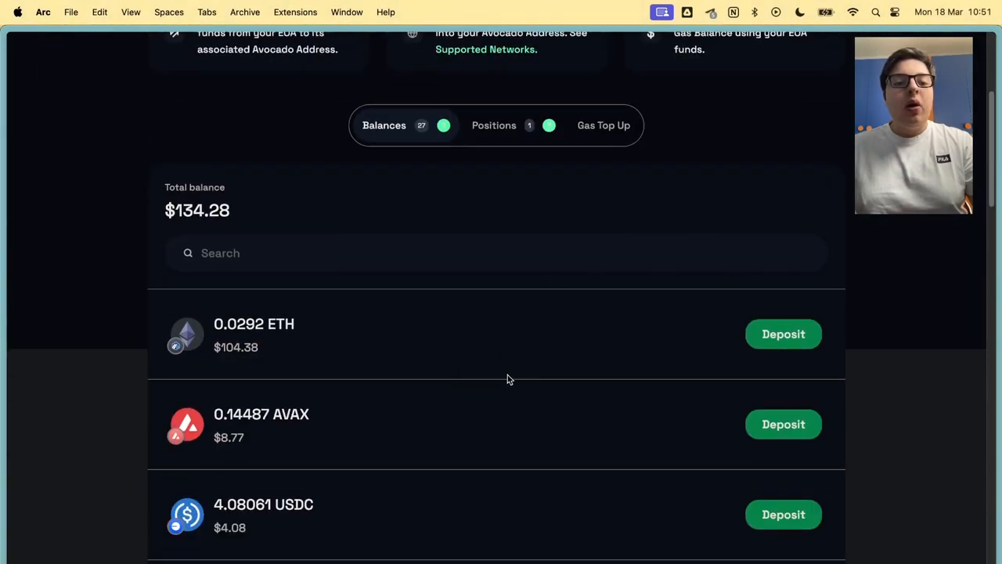
pyautogui.scroll(3)
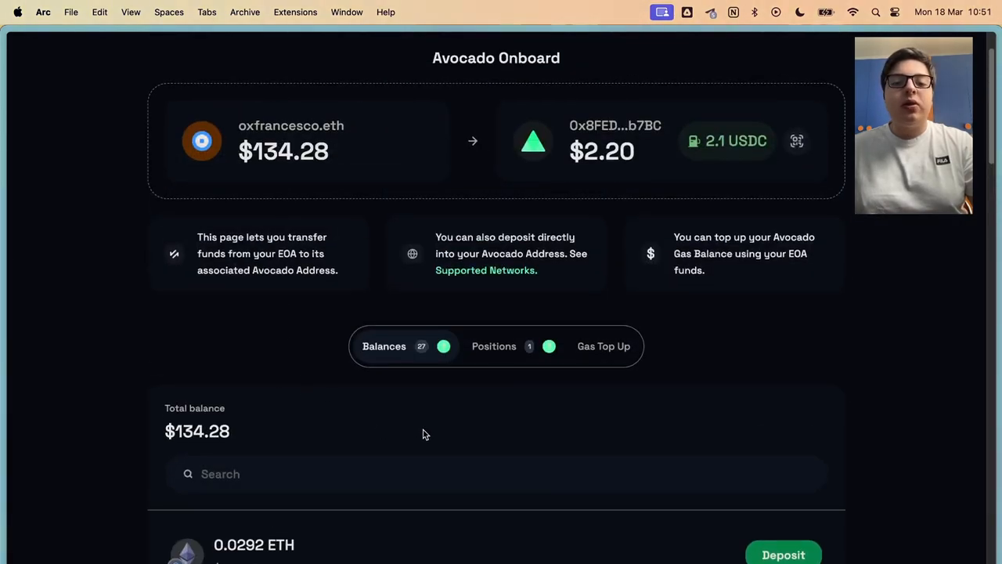
pyautogui.scroll(-3)
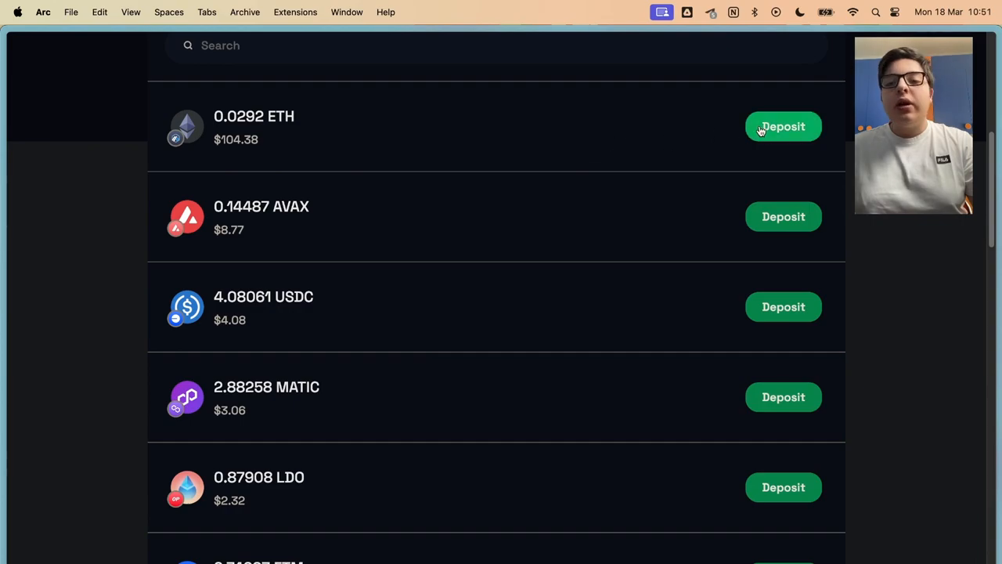
pyautogui.scroll(3)
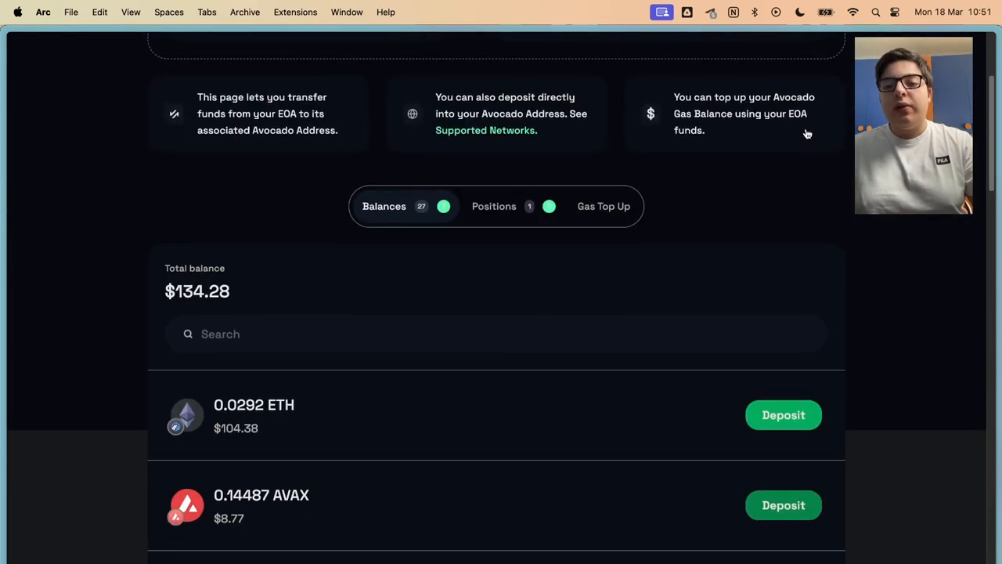
pyautogui.scroll(3)
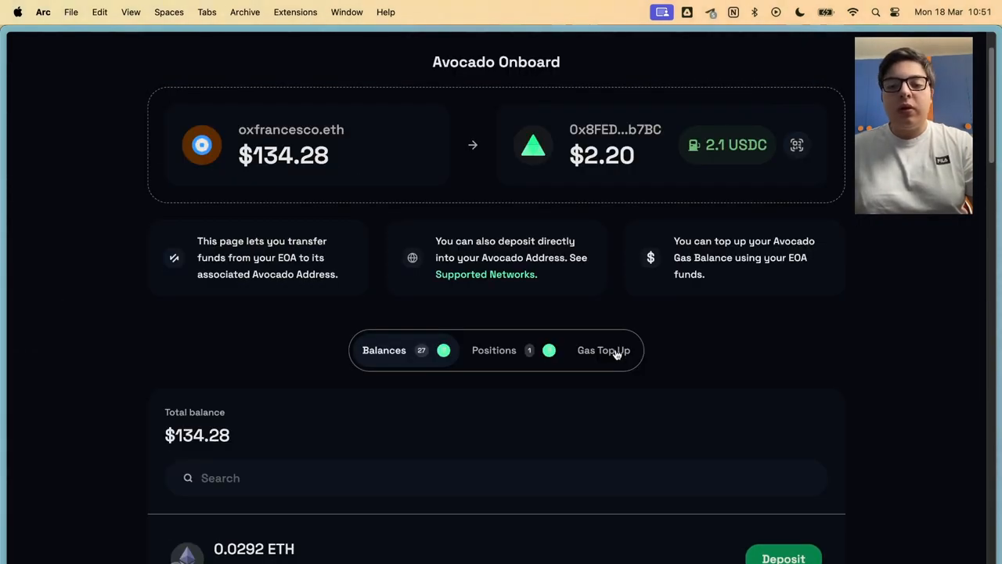
# Check the Gas Top Up form and which USDC tokens can fund the gas balance
pyautogui.click(605, 350)
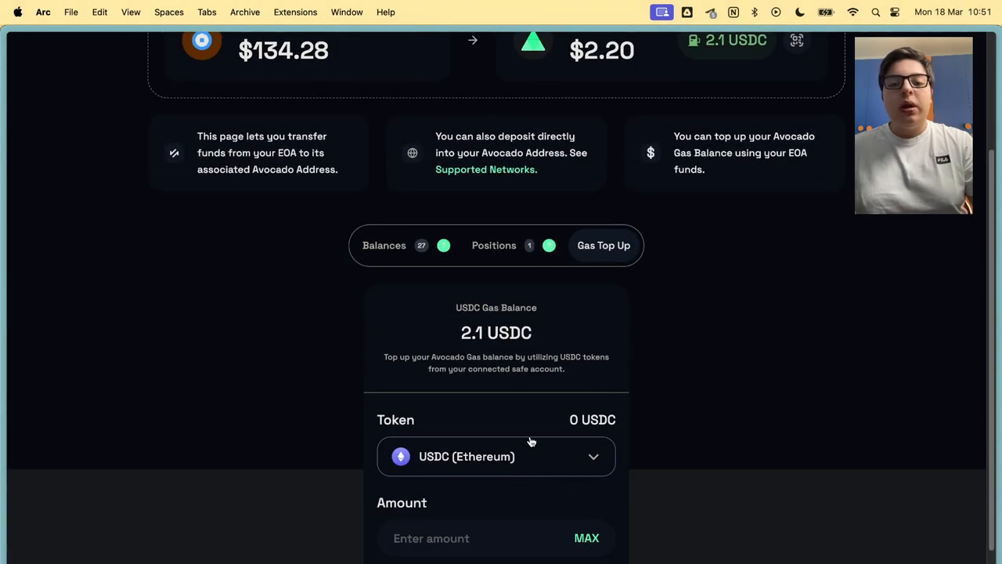
pyautogui.click(495, 457)
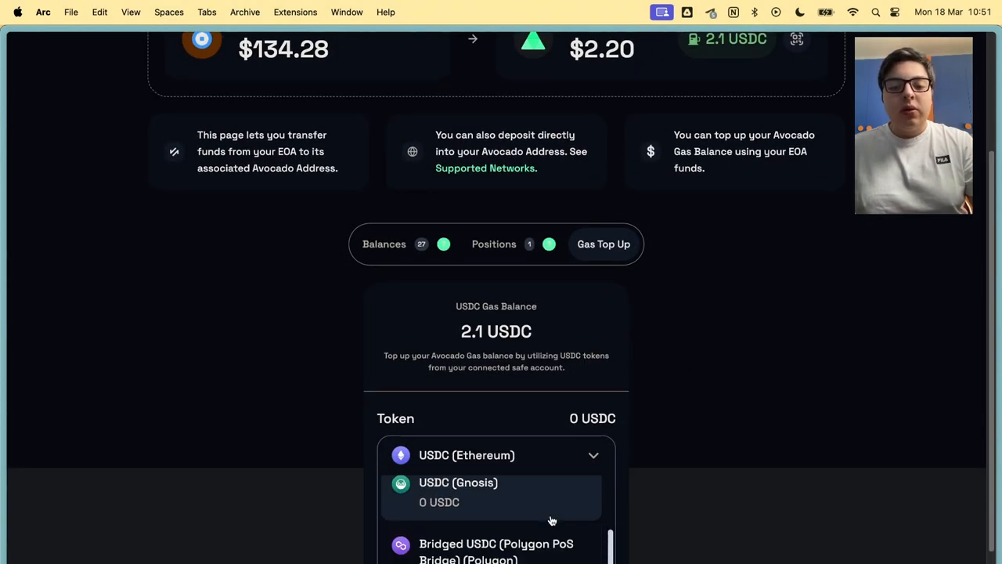
pyautogui.scroll(-3)
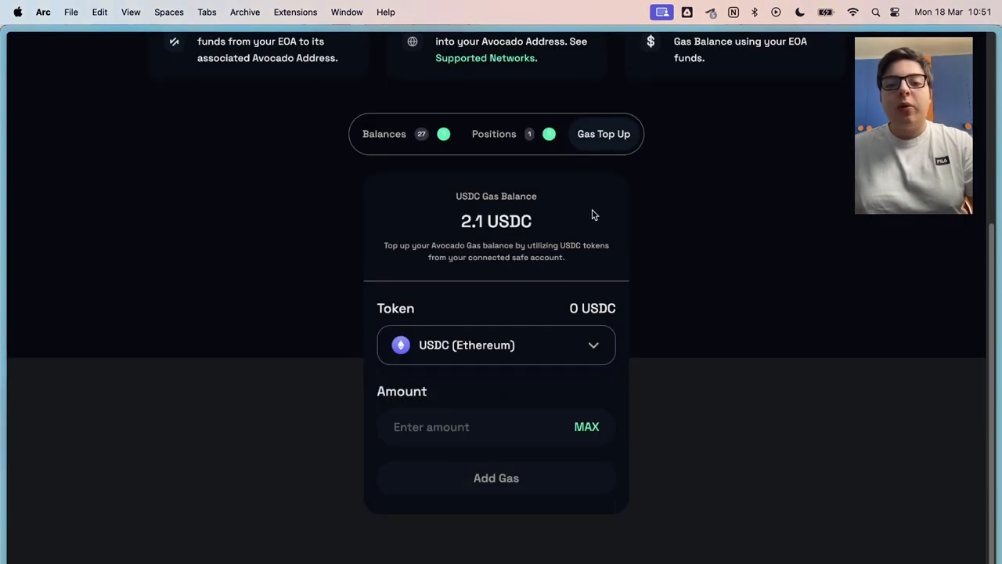
pyautogui.scroll(3)
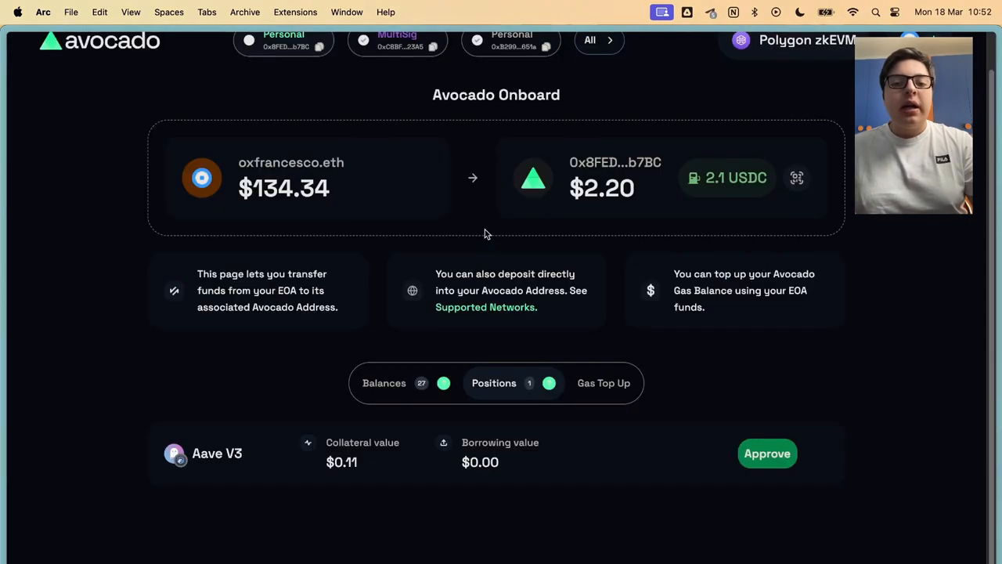
pyautogui.moveTo(620, 453)
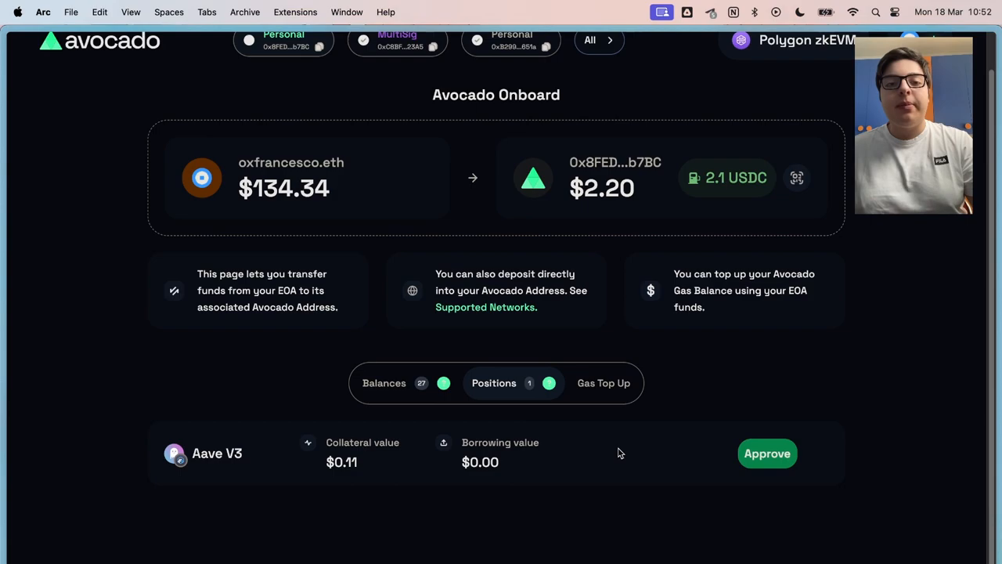
pyautogui.moveTo(791, 461)
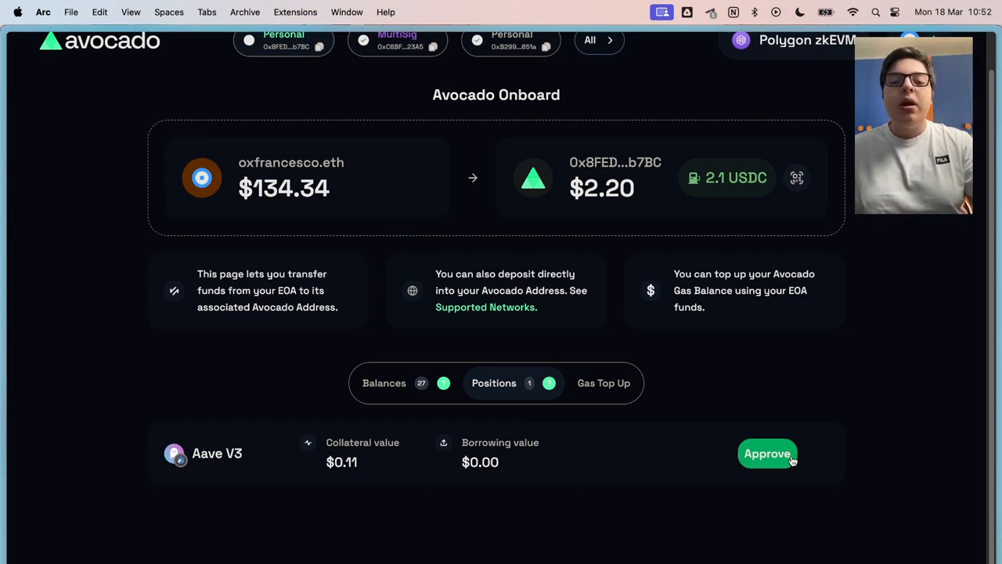
pyautogui.moveTo(742, 410)
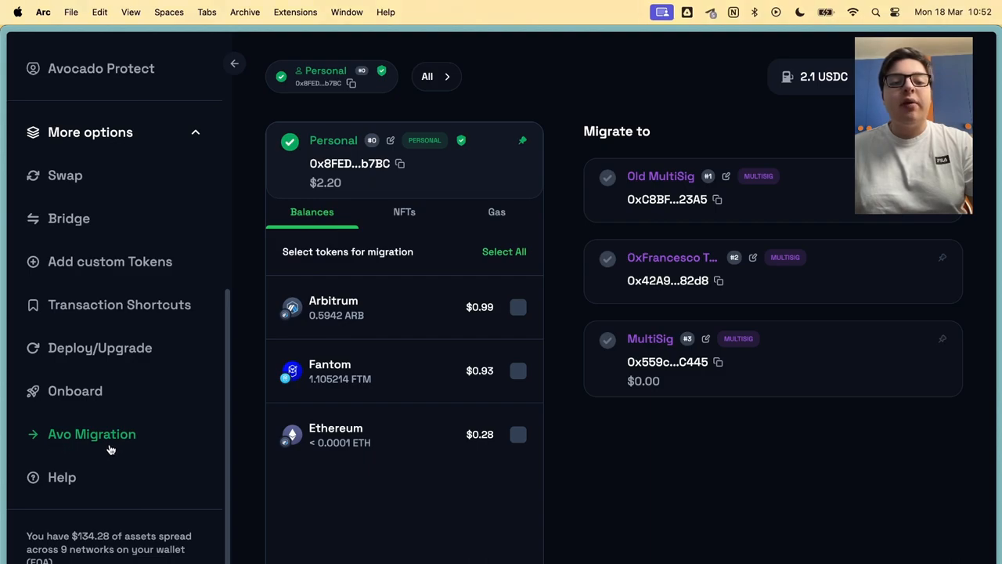
pyautogui.moveTo(335, 370)
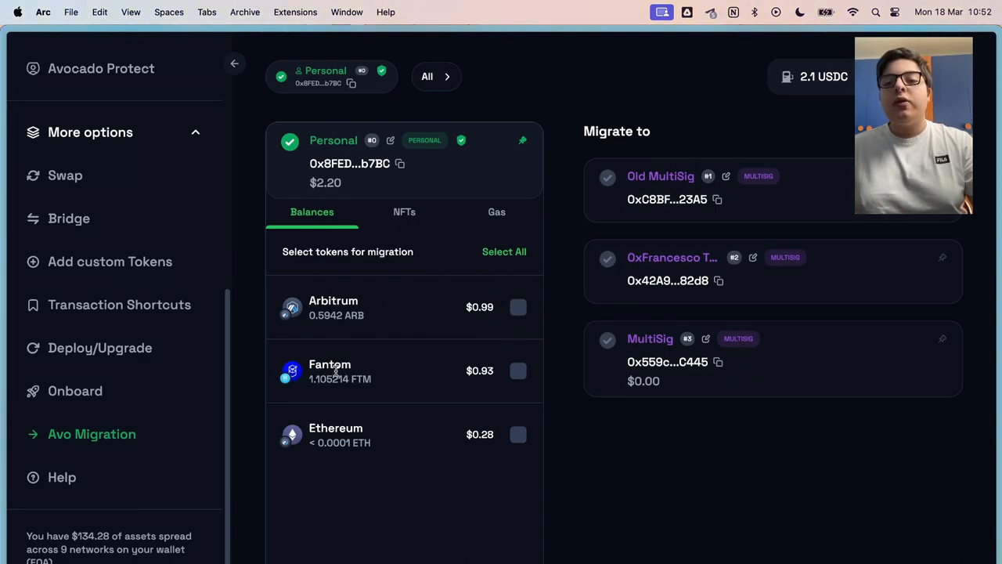
pyautogui.moveTo(548, 359)
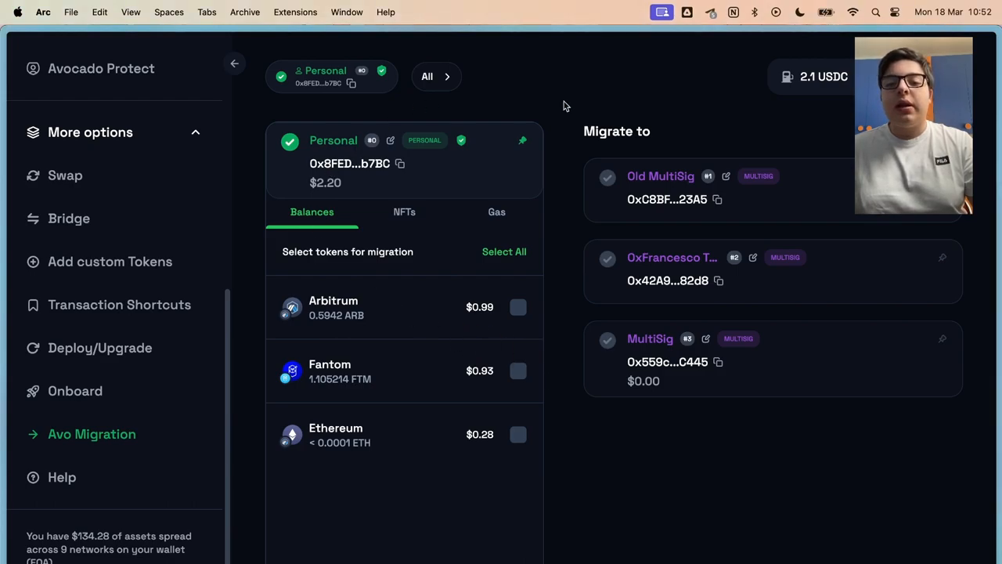
pyautogui.moveTo(485, 149)
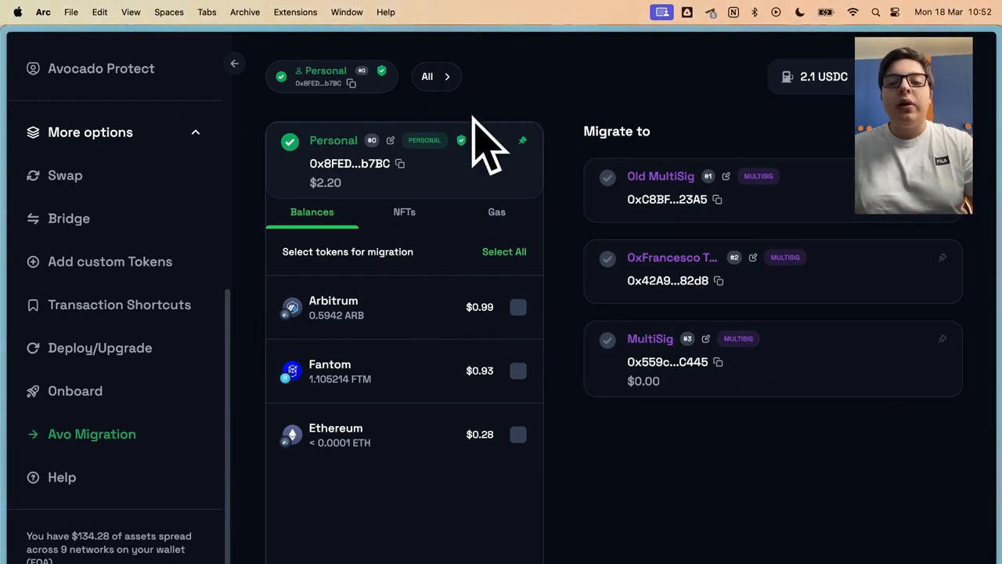